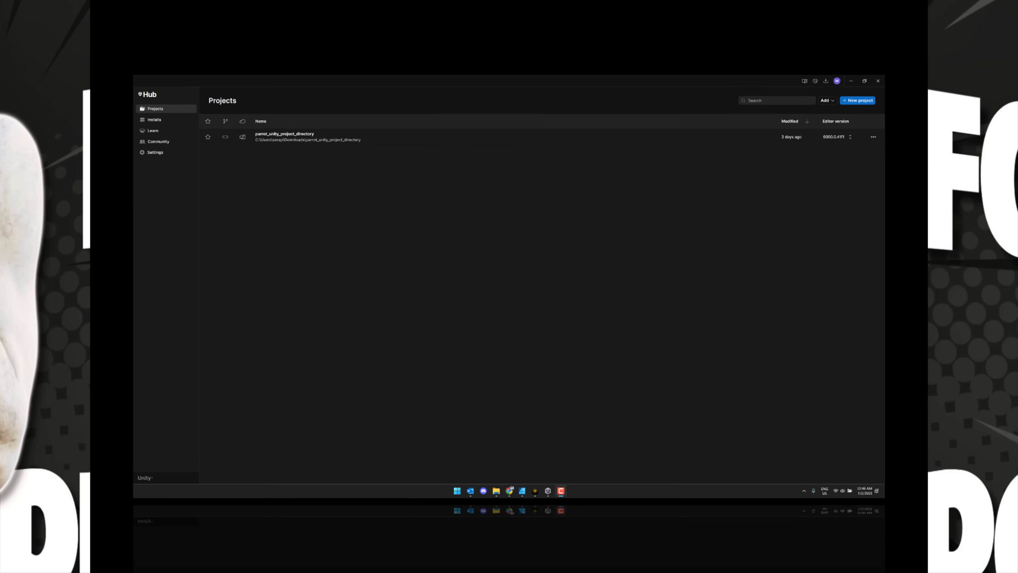
- Start a new Universal 3D project and name it 'All Your Bases are Belong to Doug' under C:\temp
click(864, 81)
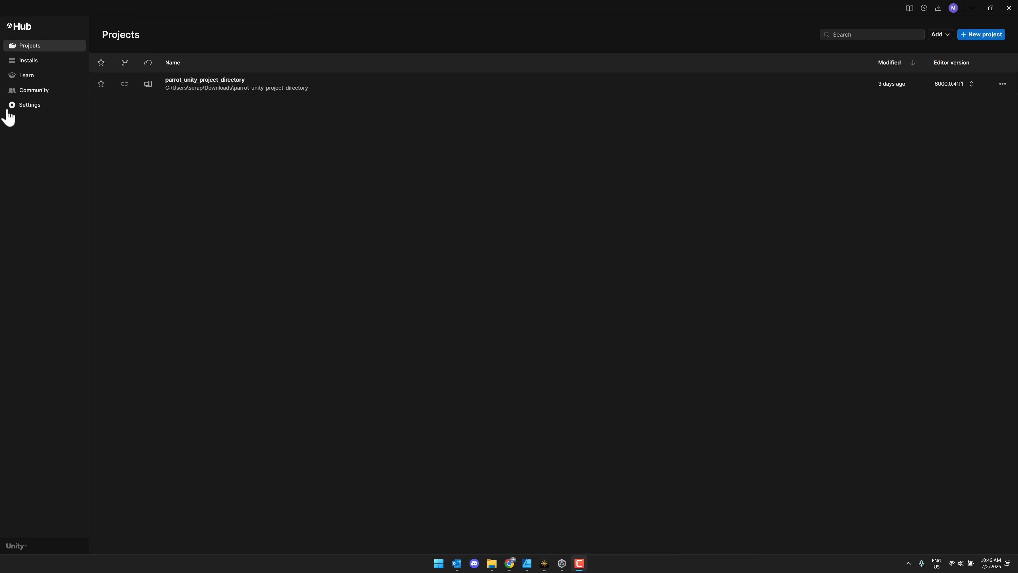
mouse_move(363, 133)
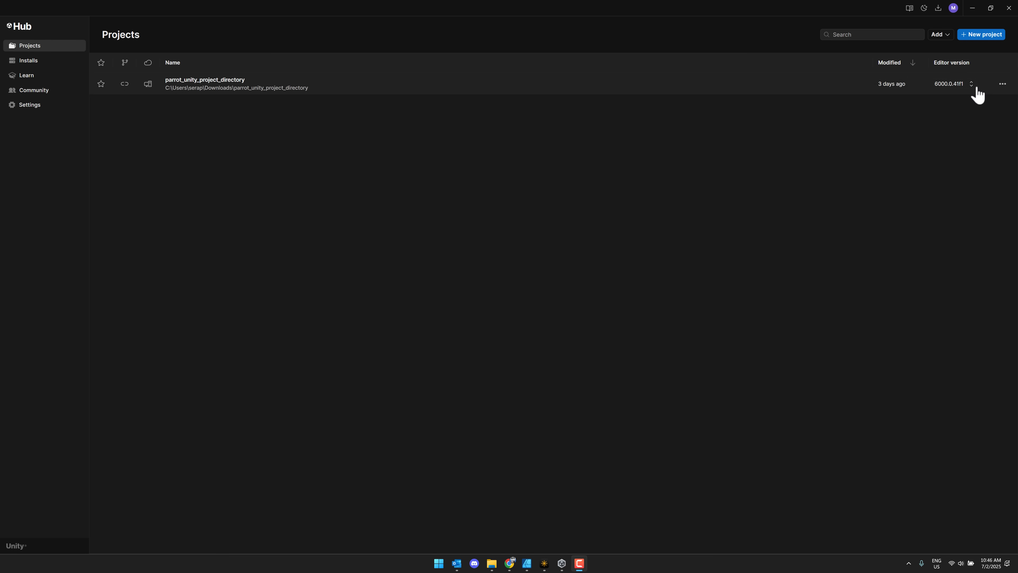
click(981, 35)
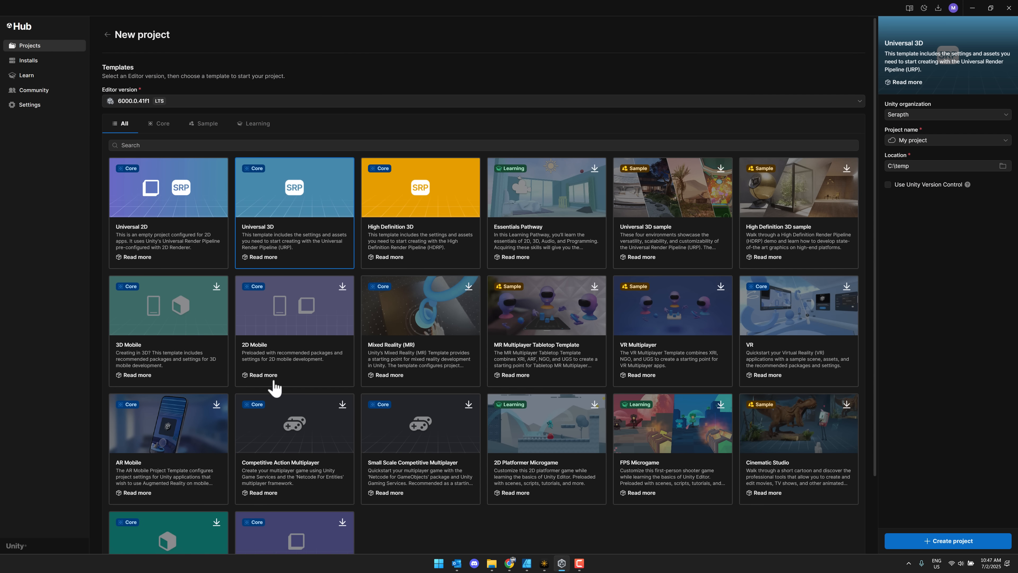
mouse_move(955, 140)
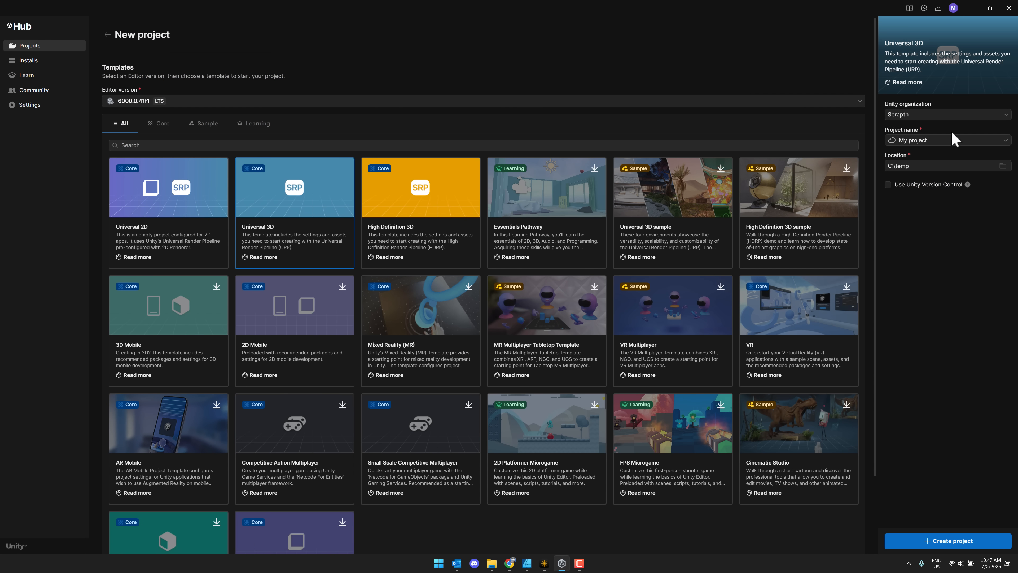
text(A)
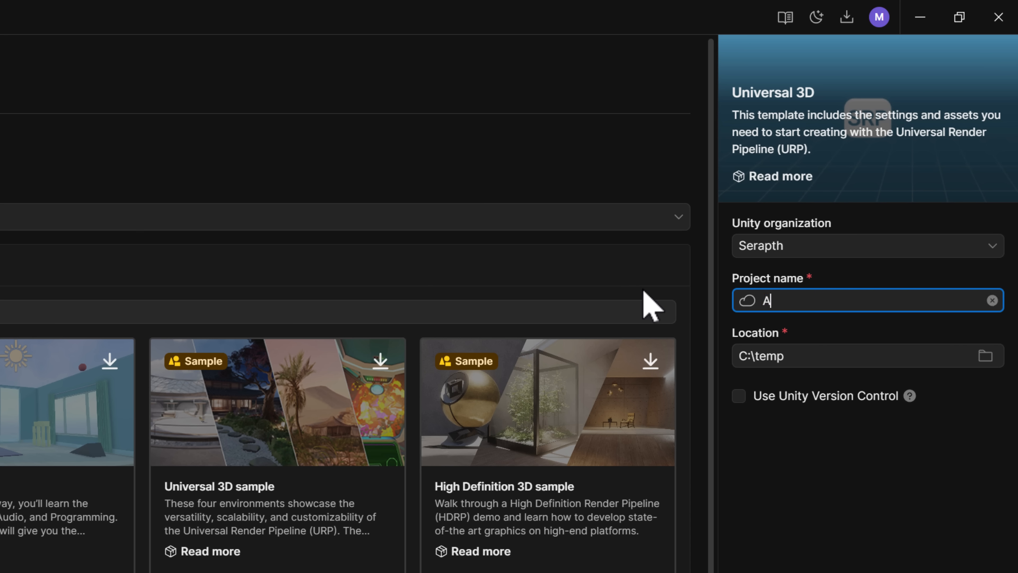
text(ll Your Bases are Be)
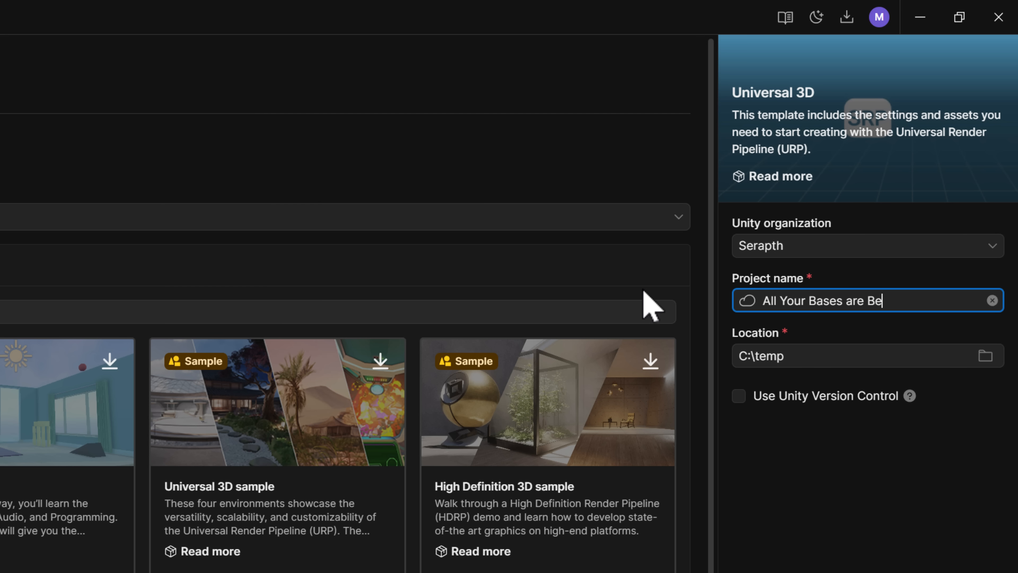
text(long to Doug)
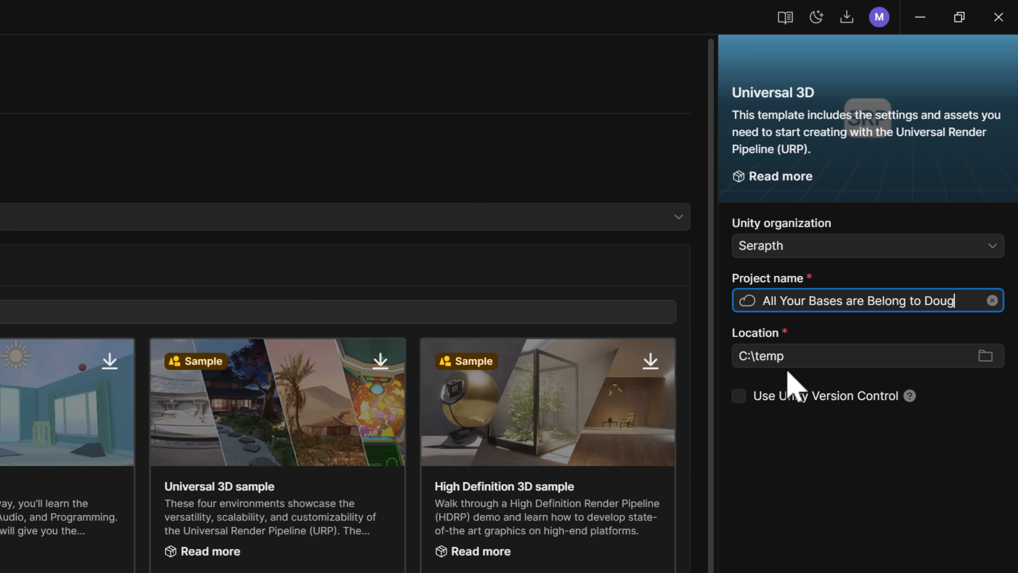
mouse_move(750, 431)
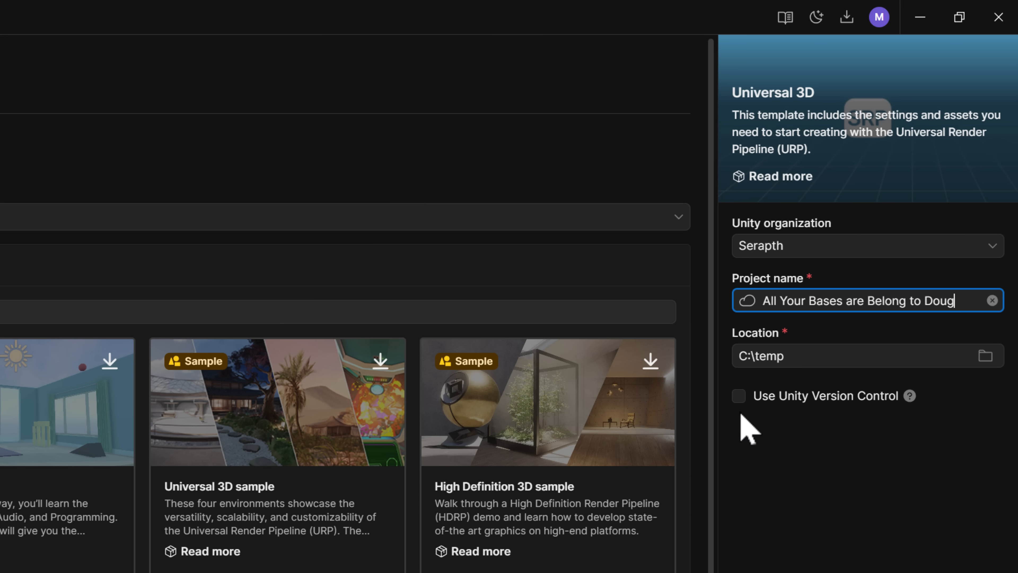
mouse_move(753, 452)
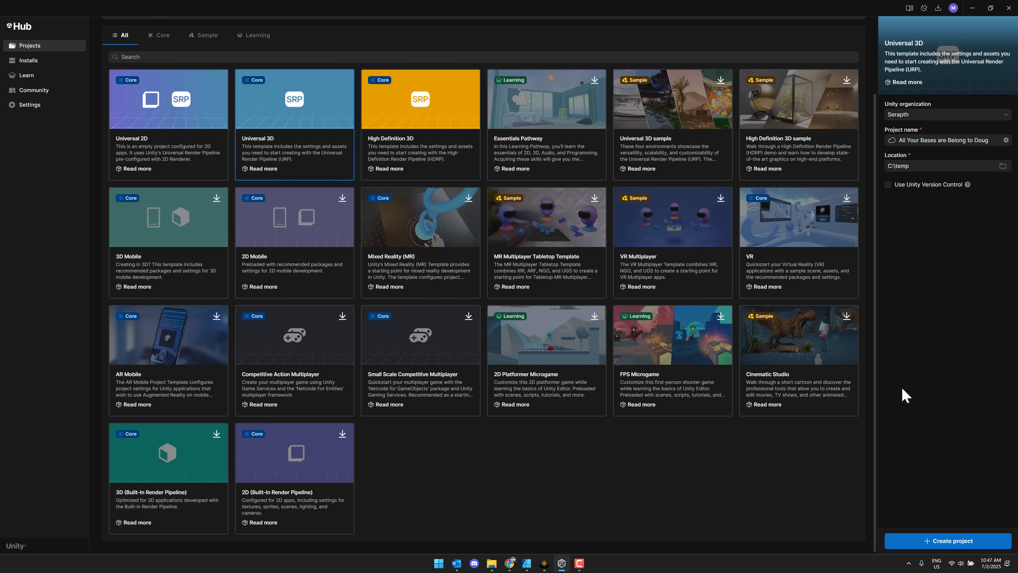
mouse_move(960, 199)
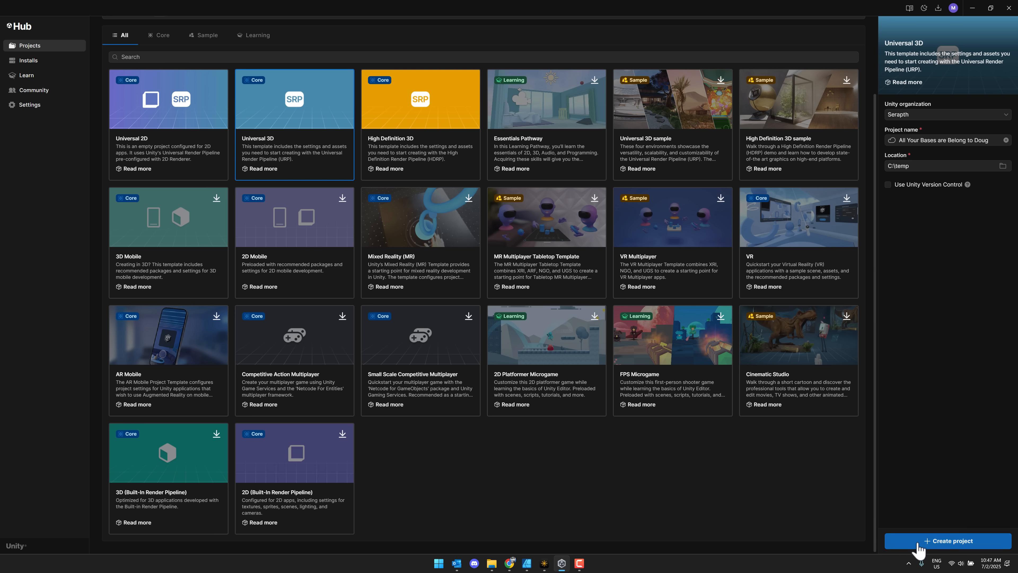
- Create the project so it appears in the Hub list and begins loading in the Unity editor
click(948, 540)
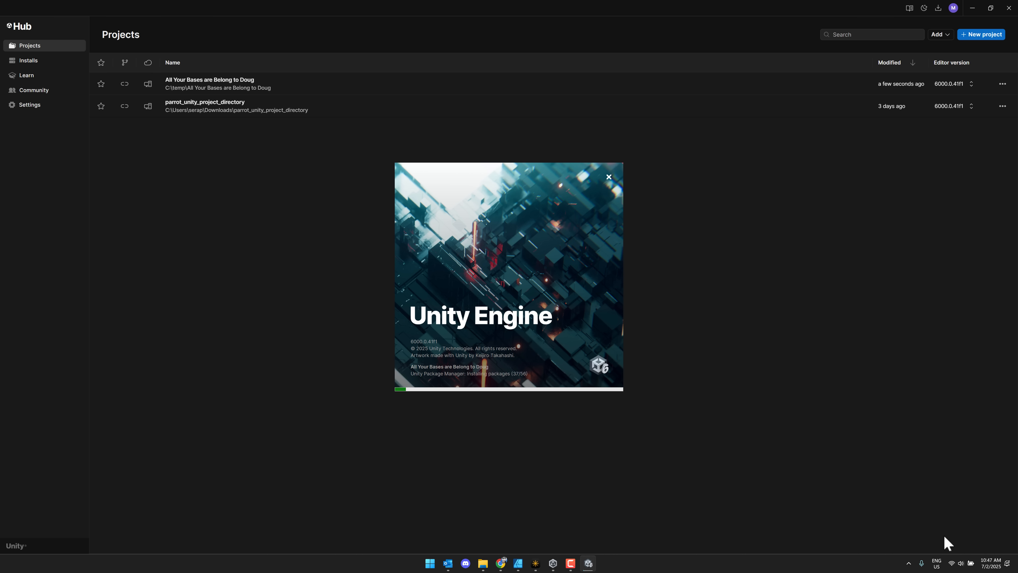
mouse_move(702, 448)
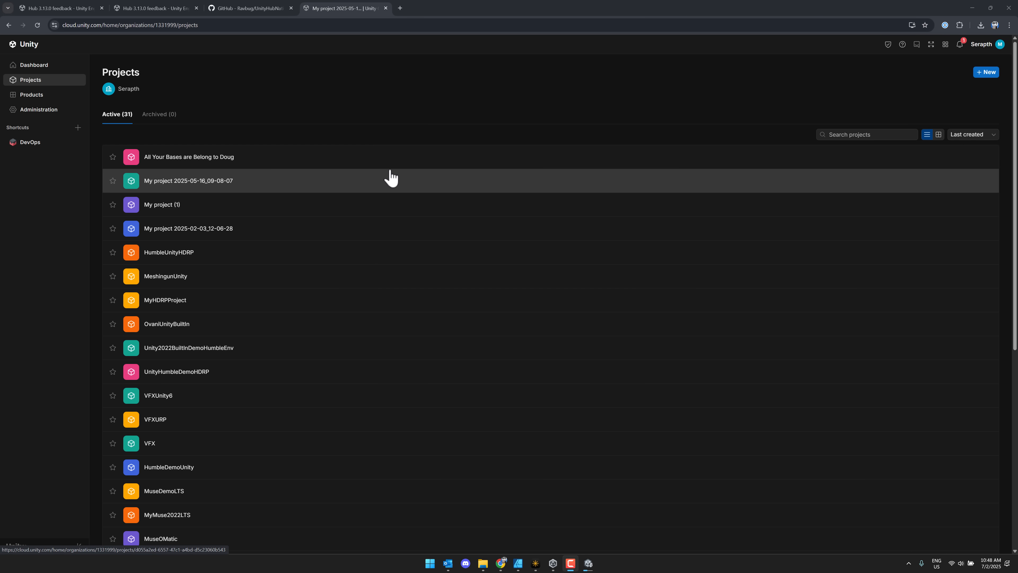
mouse_move(173, 156)
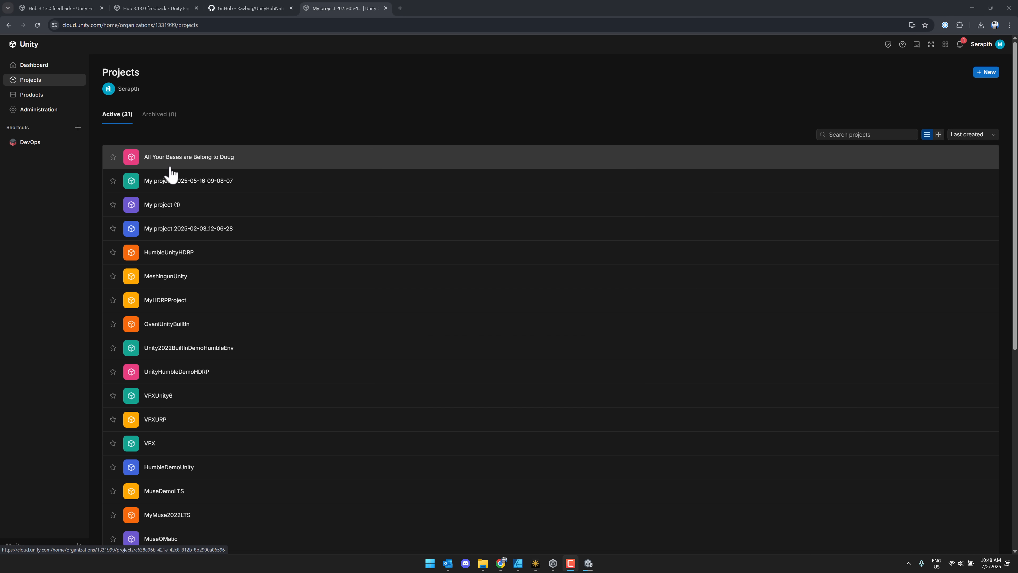
- Open the All Your Bases are Belong to Doug project from the cloud Projects list
scroll(down, 3)
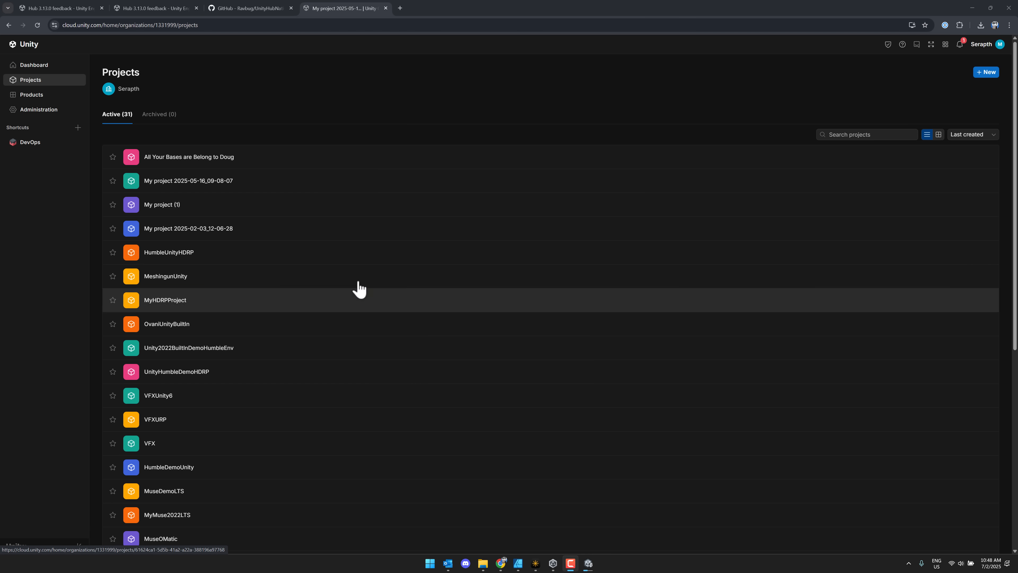
click(188, 157)
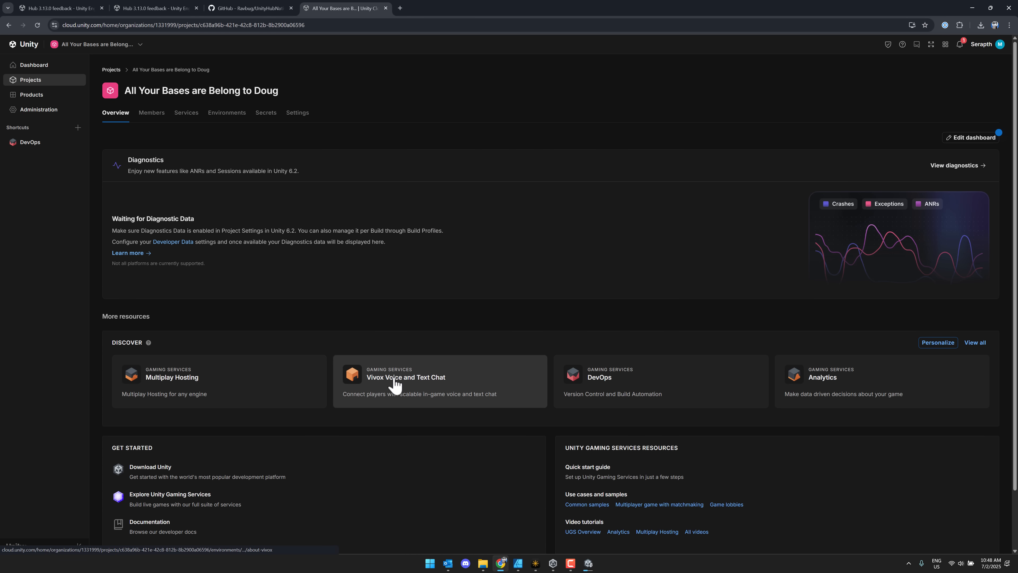
- View the project's Settings page with its Project Details and Archive project options
click(296, 113)
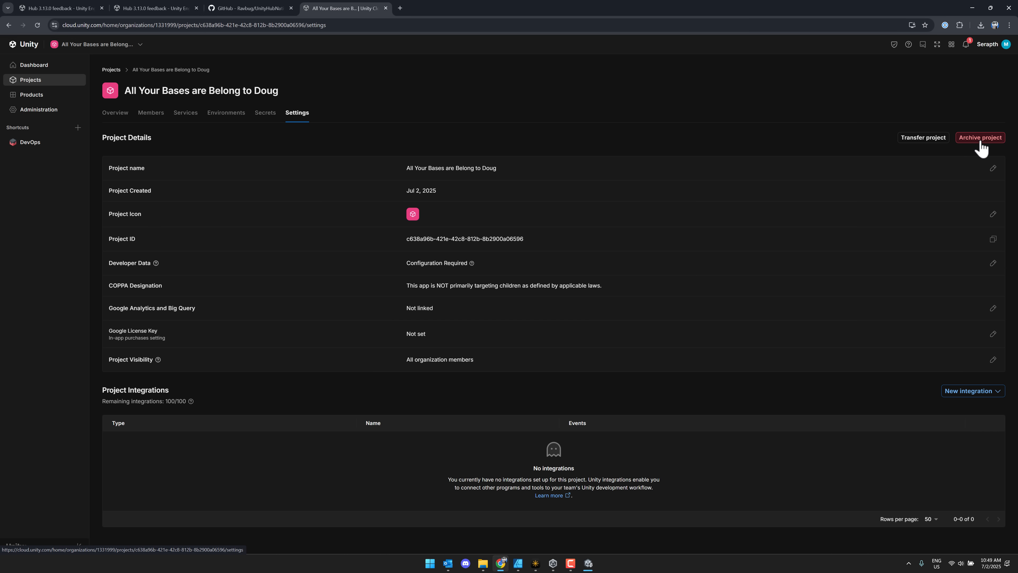
mouse_move(287, 97)
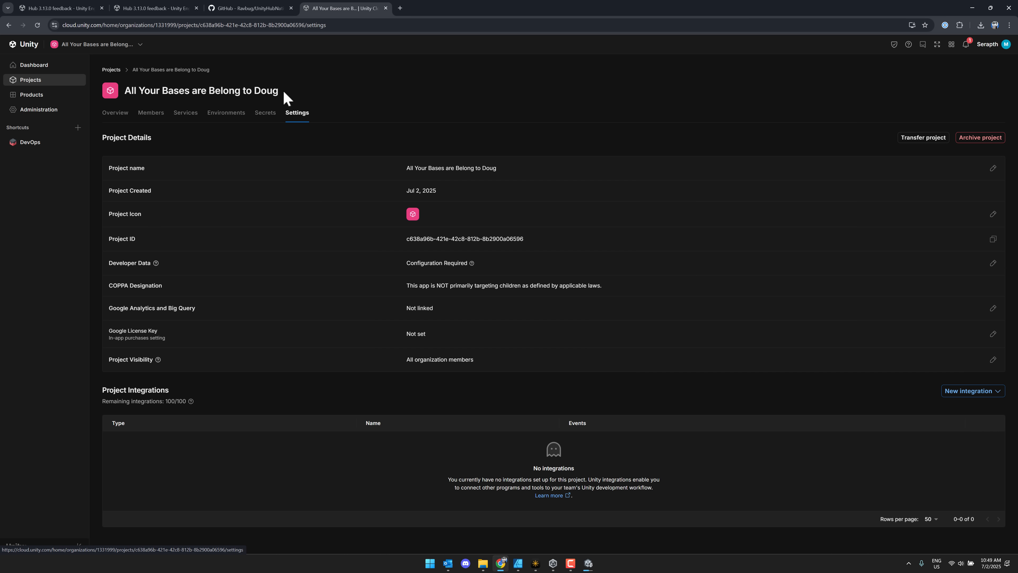
mouse_move(170, 58)
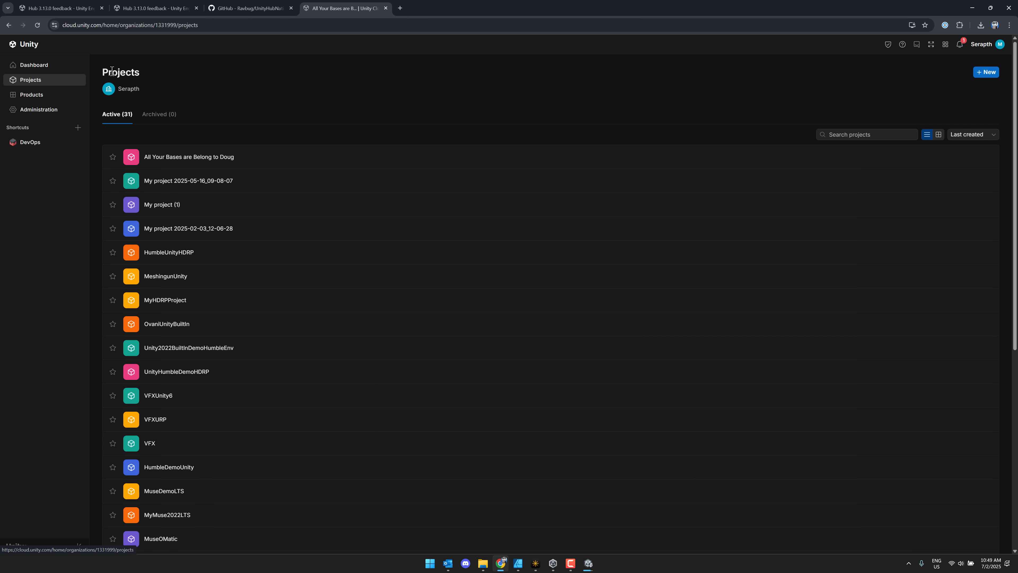
mouse_move(263, 225)
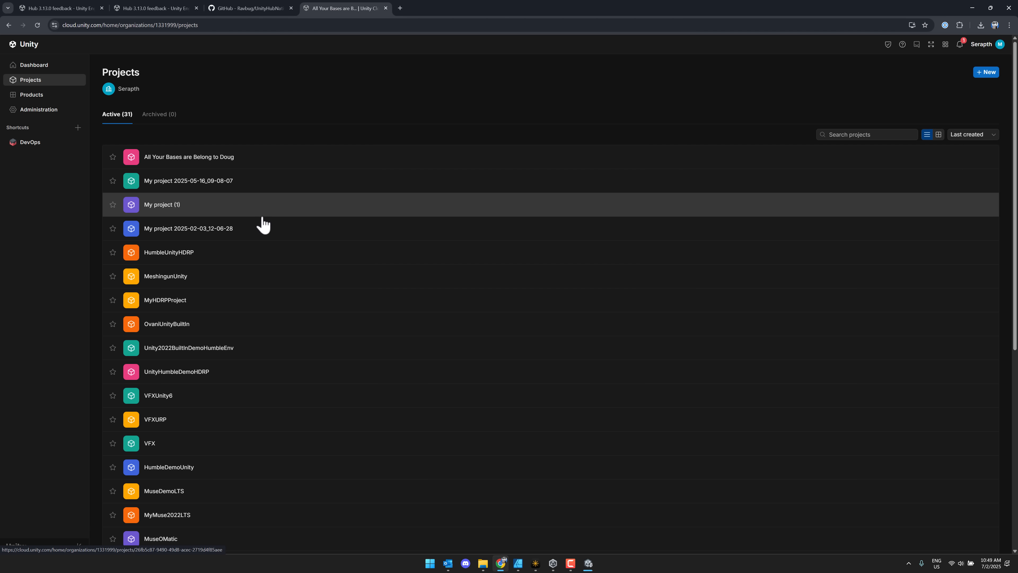
mouse_move(271, 196)
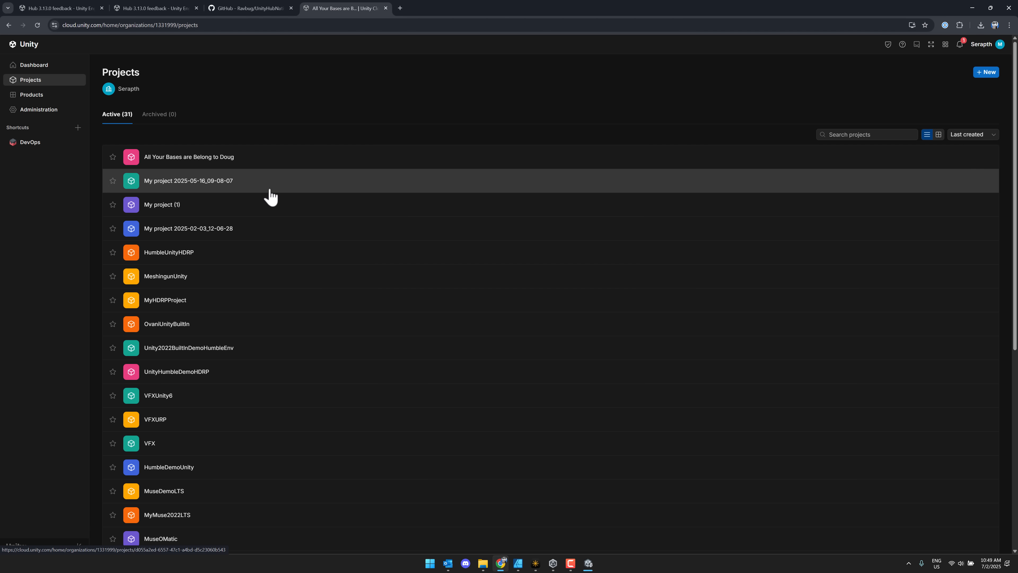
mouse_move(587, 564)
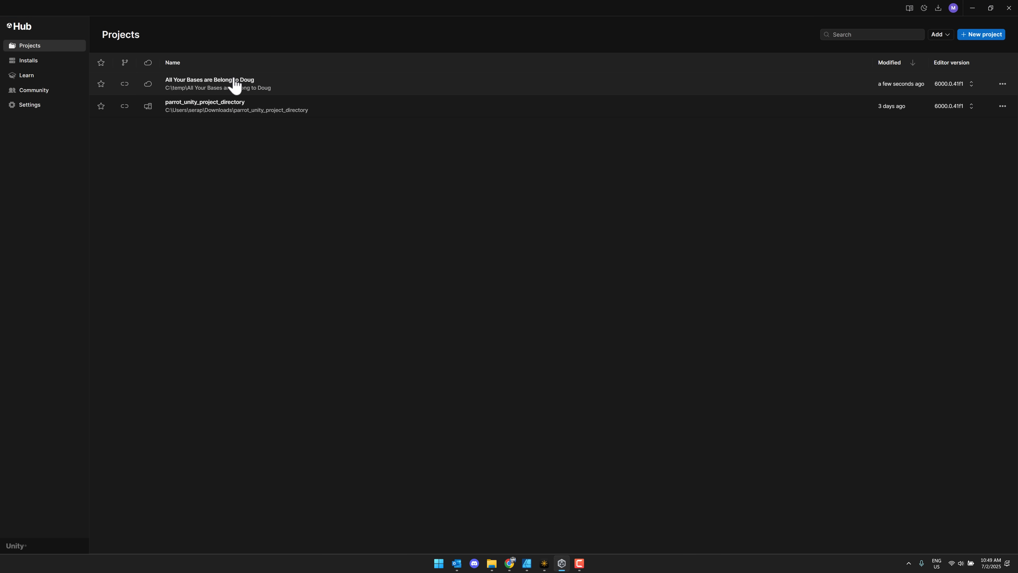
mouse_move(148, 70)
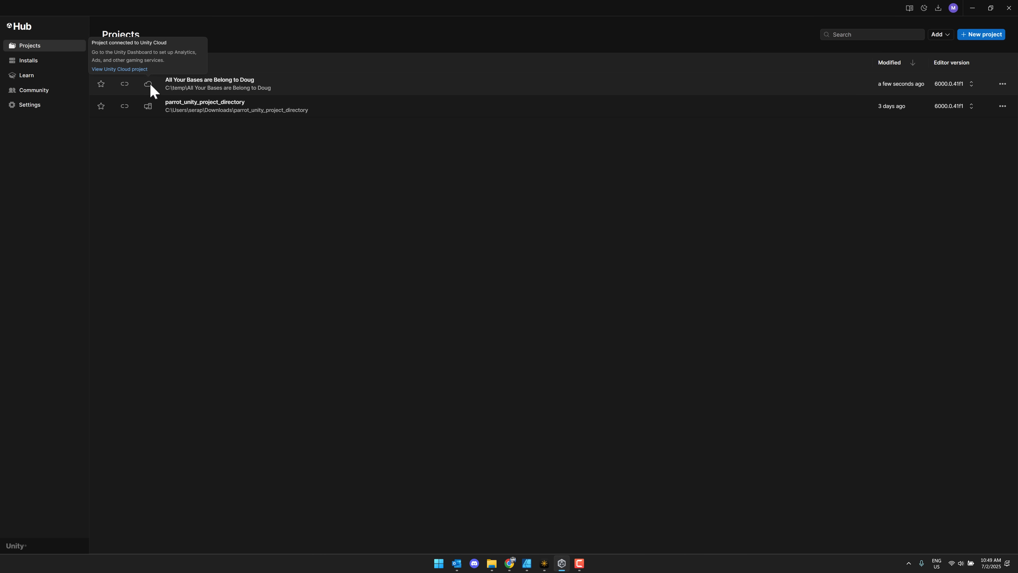
- Disconnect the Doug project from Unity Cloud via its more-options menu and confirm
click(1002, 84)
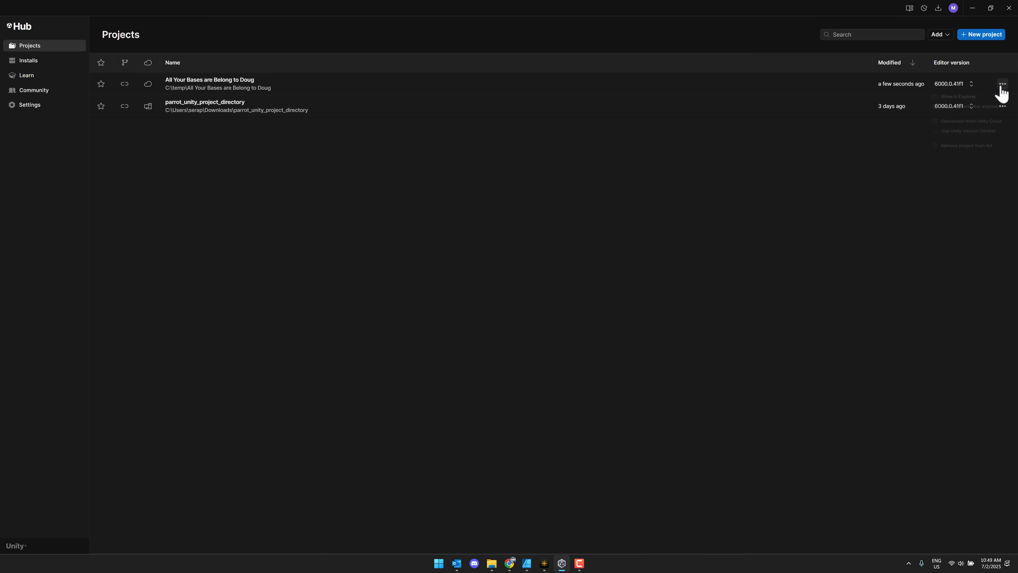
click(971, 122)
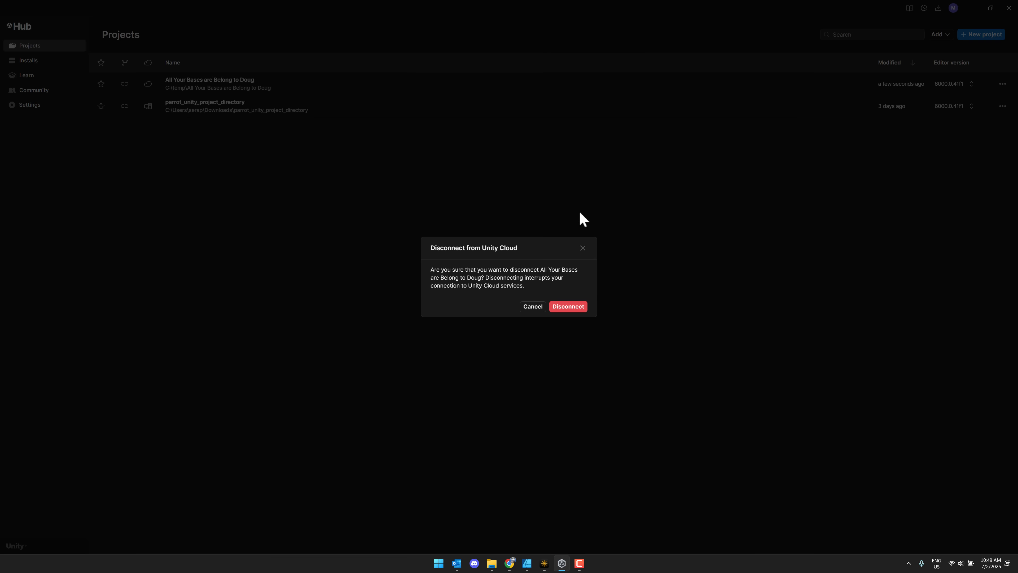
click(567, 306)
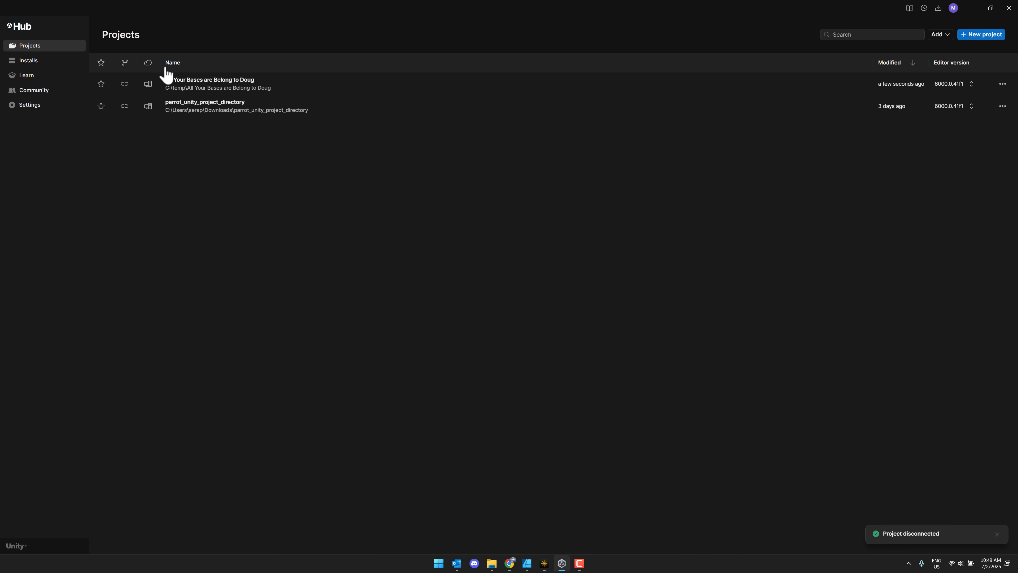
mouse_move(147, 84)
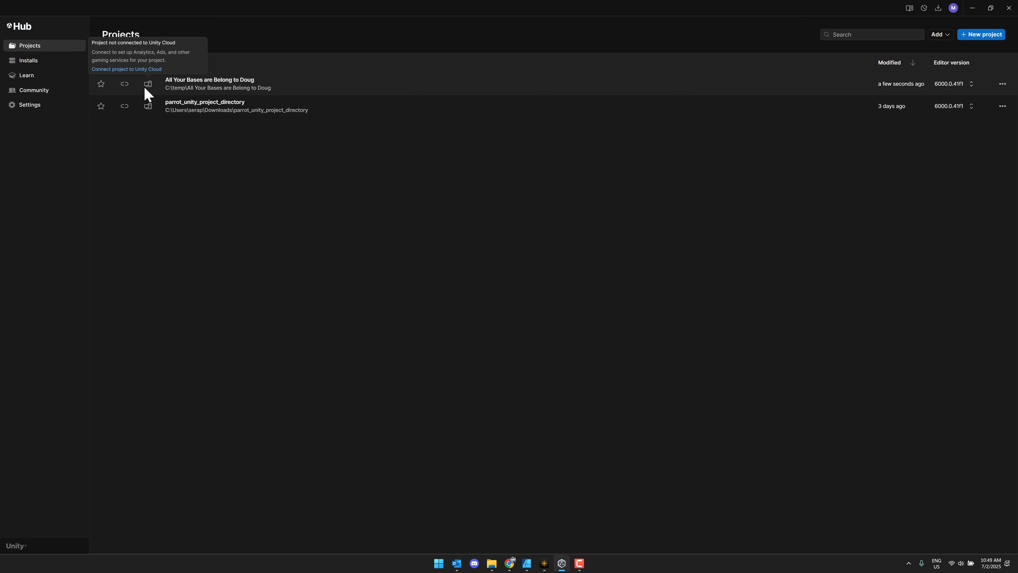
mouse_move(577, 532)
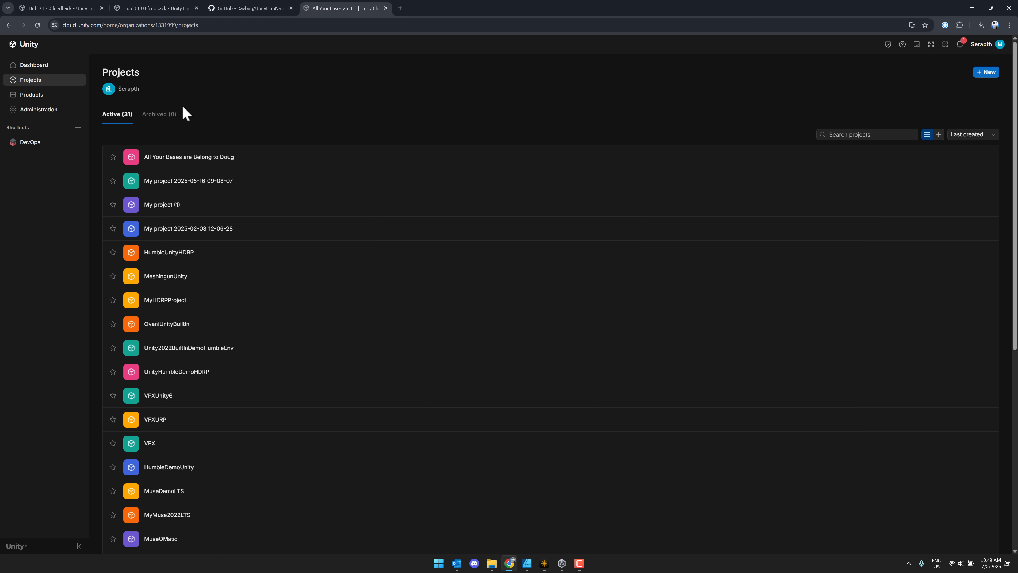
mouse_move(37, 25)
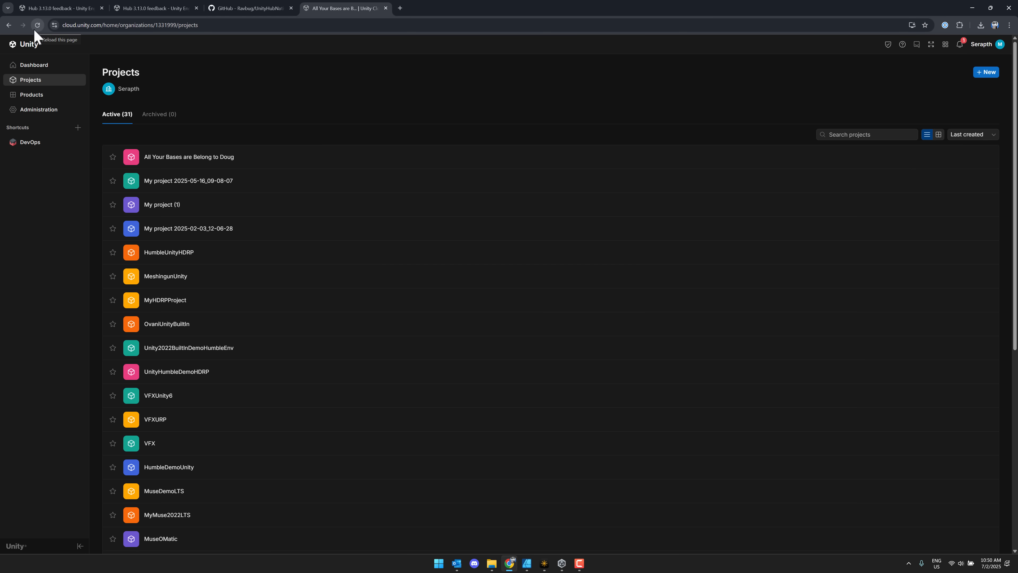
mouse_move(189, 156)
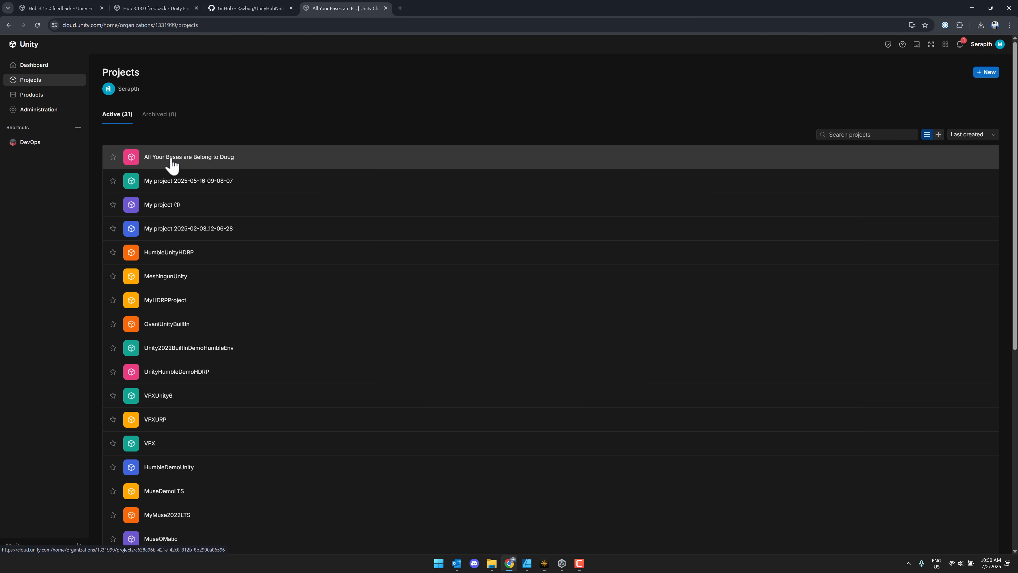
mouse_move(289, 174)
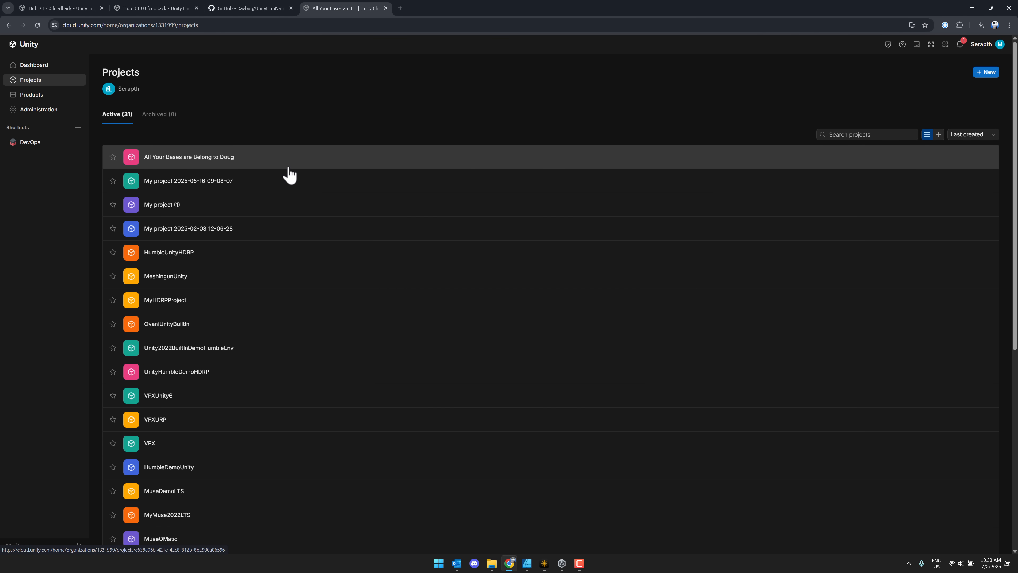
- Reopen the Doug project from the cloud Projects list and go to its Settings page
scroll(down, 3)
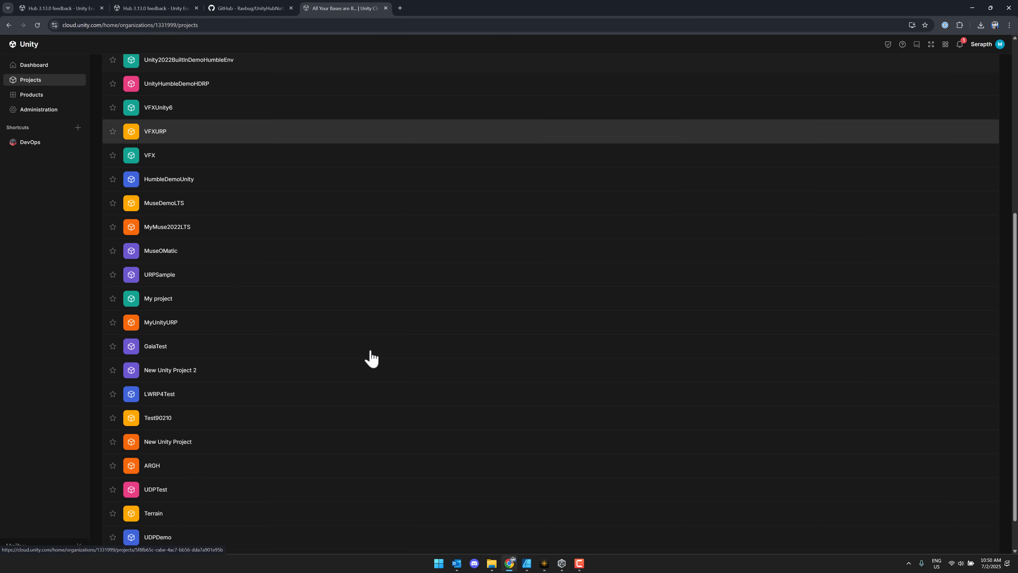
scroll(up, 3)
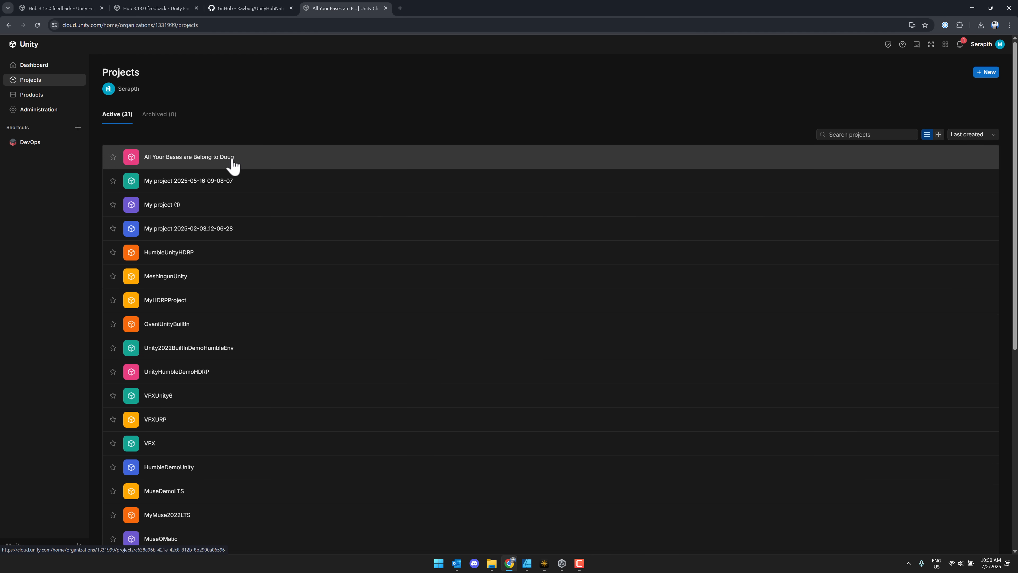
click(189, 156)
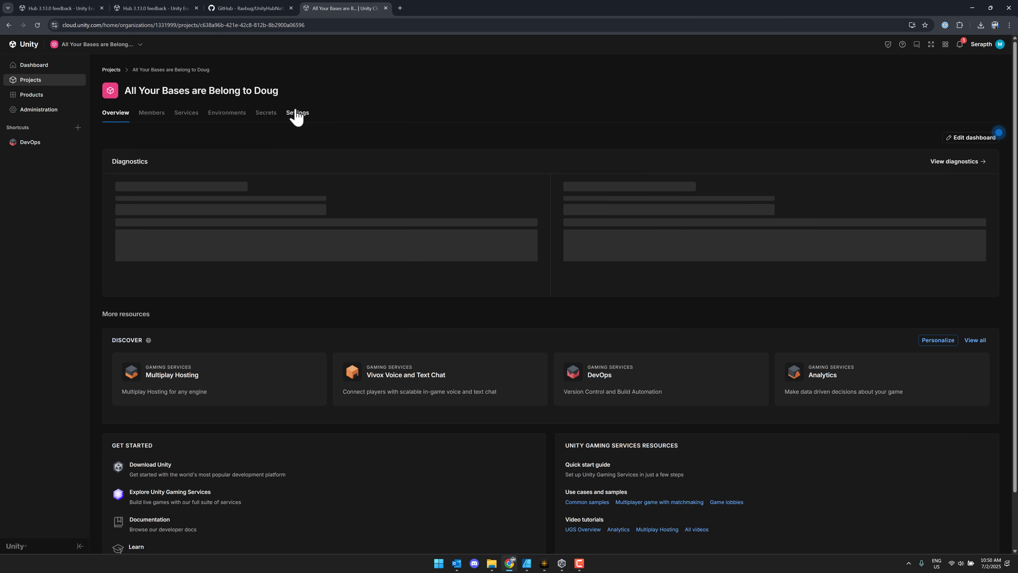
click(297, 113)
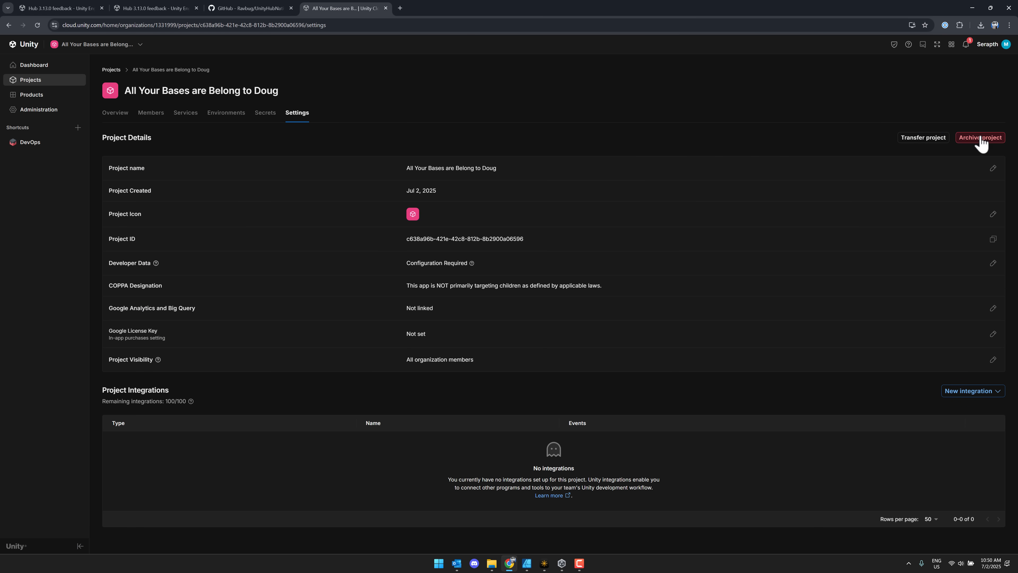
- Archive the Doug project, confirm, and view it under the Archived (1) projects list
click(980, 138)
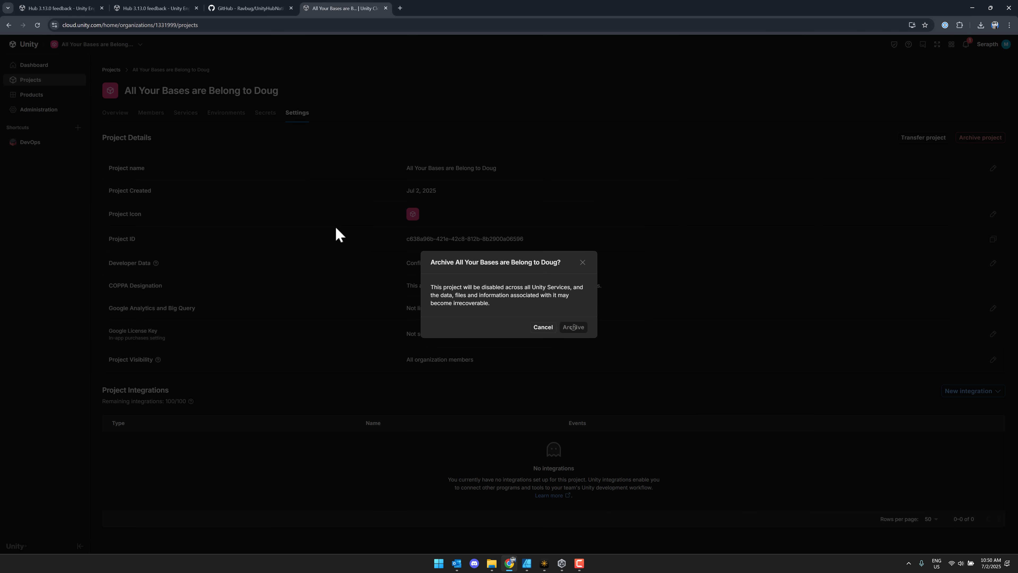
click(572, 327)
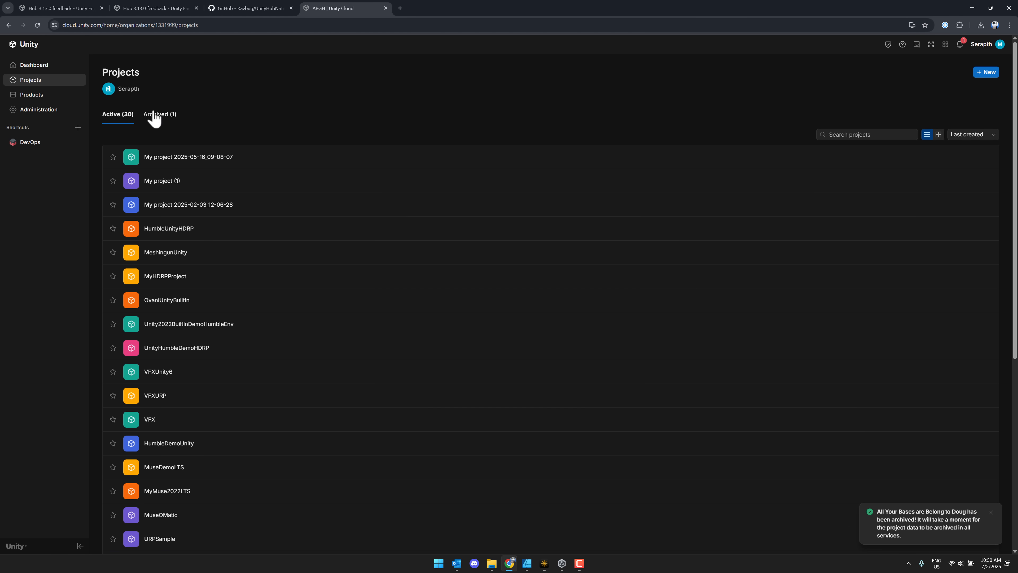
click(159, 114)
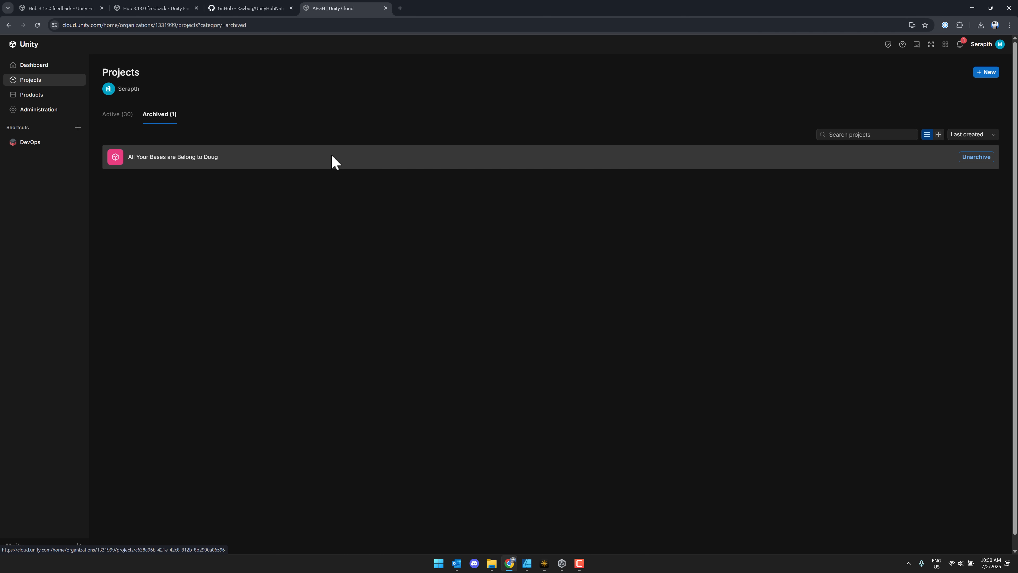
mouse_move(295, 244)
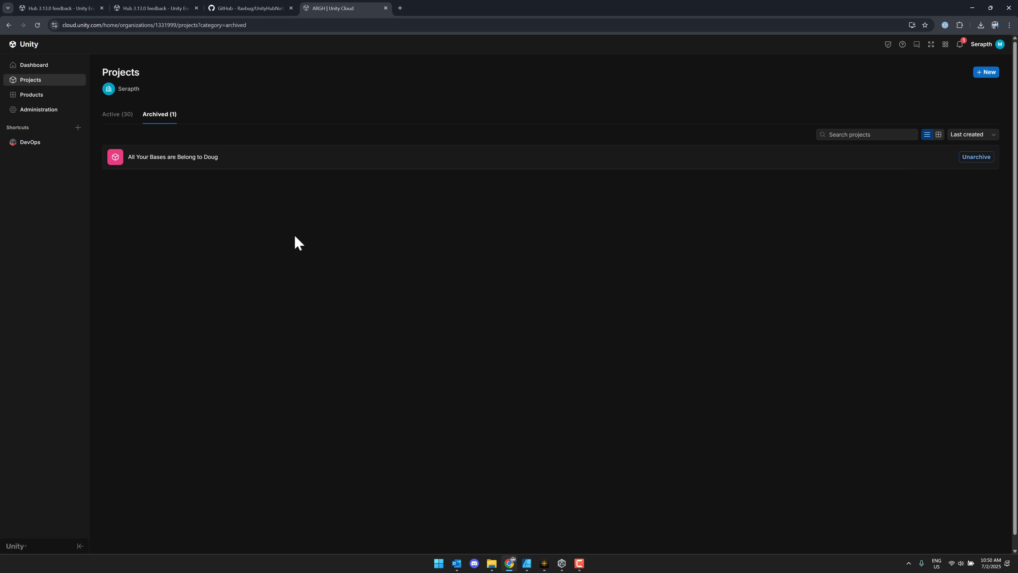
mouse_move(398, 474)
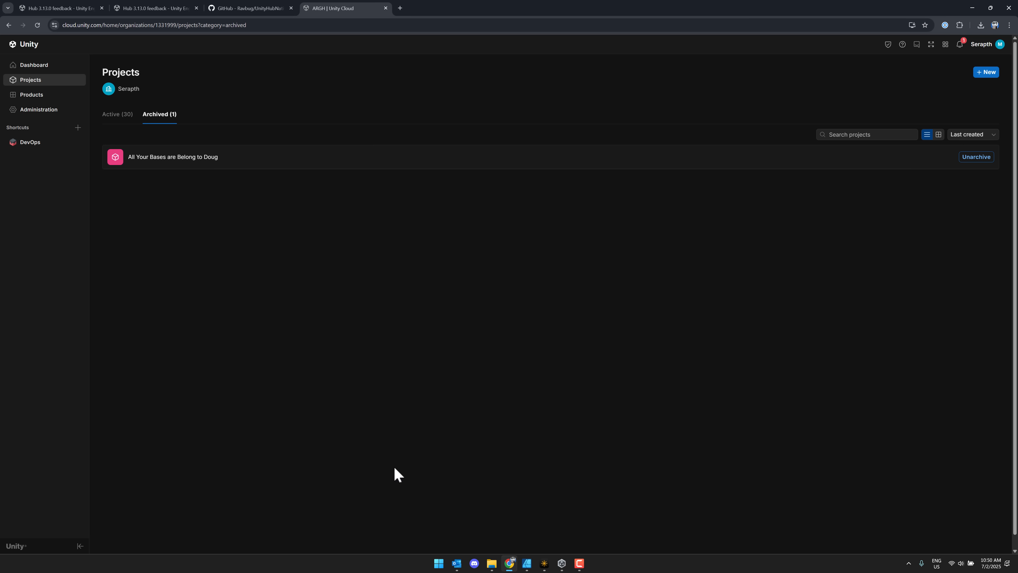
mouse_move(402, 508)
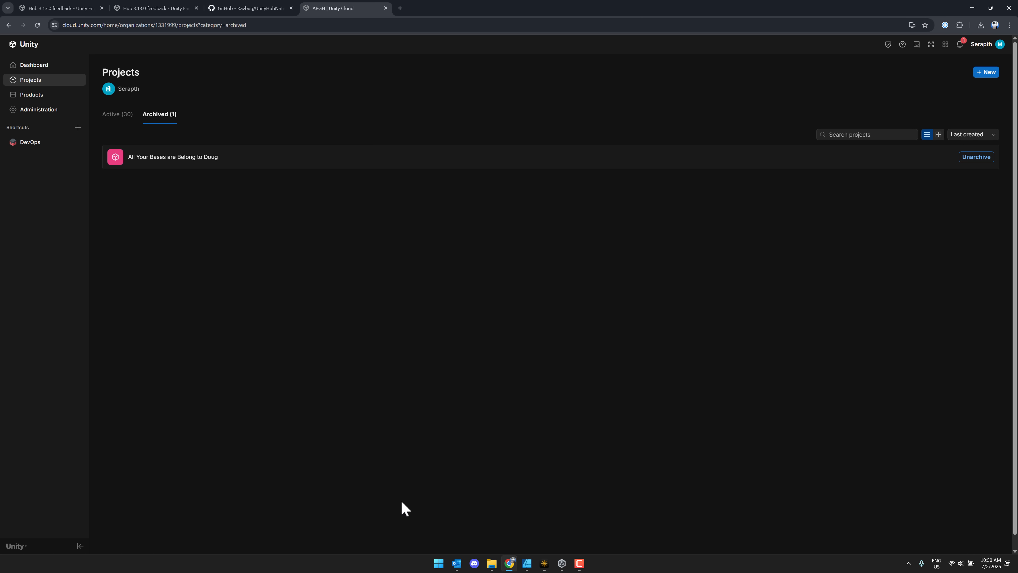
mouse_move(216, 257)
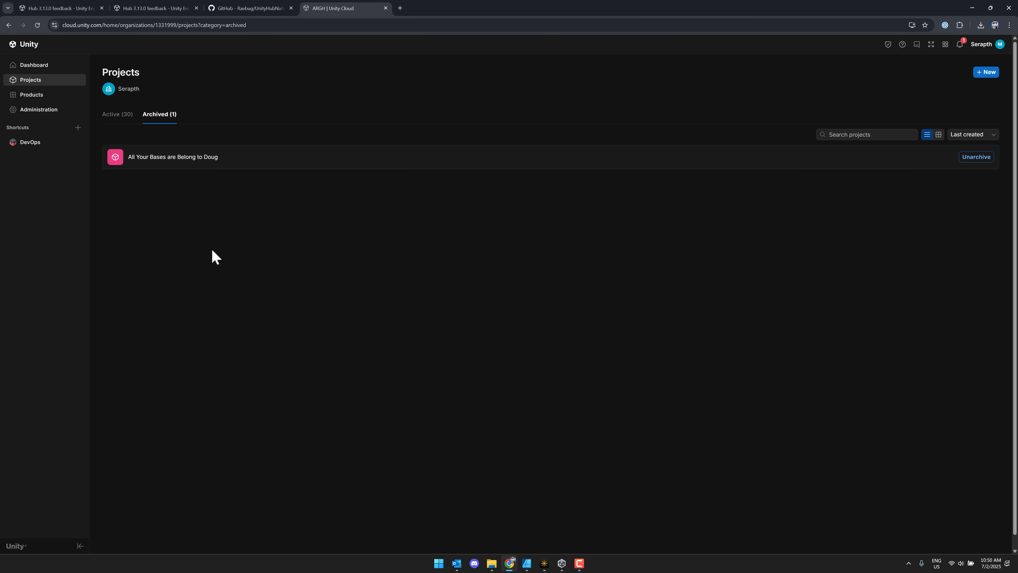
mouse_move(133, 191)
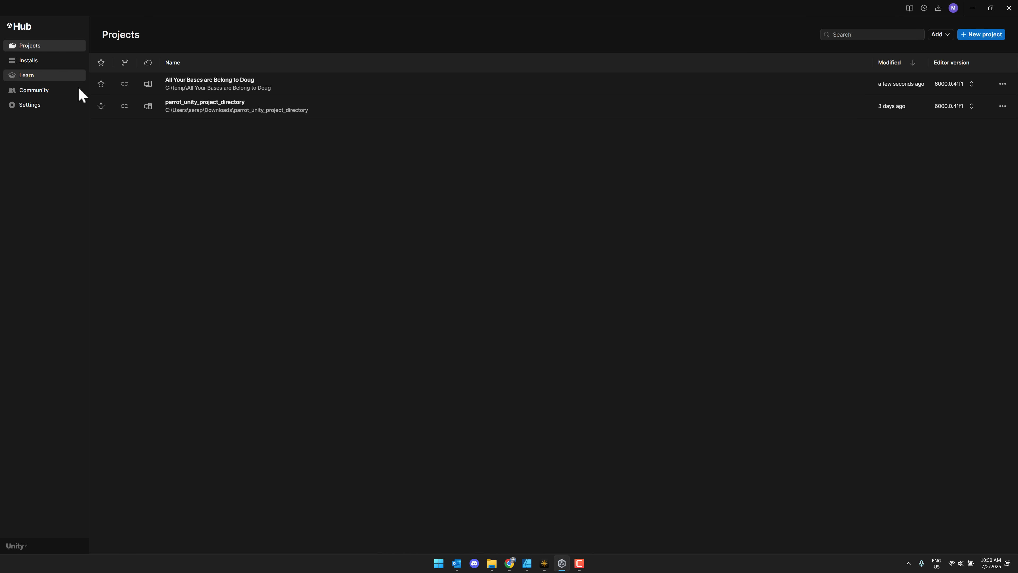
mouse_move(466, 433)
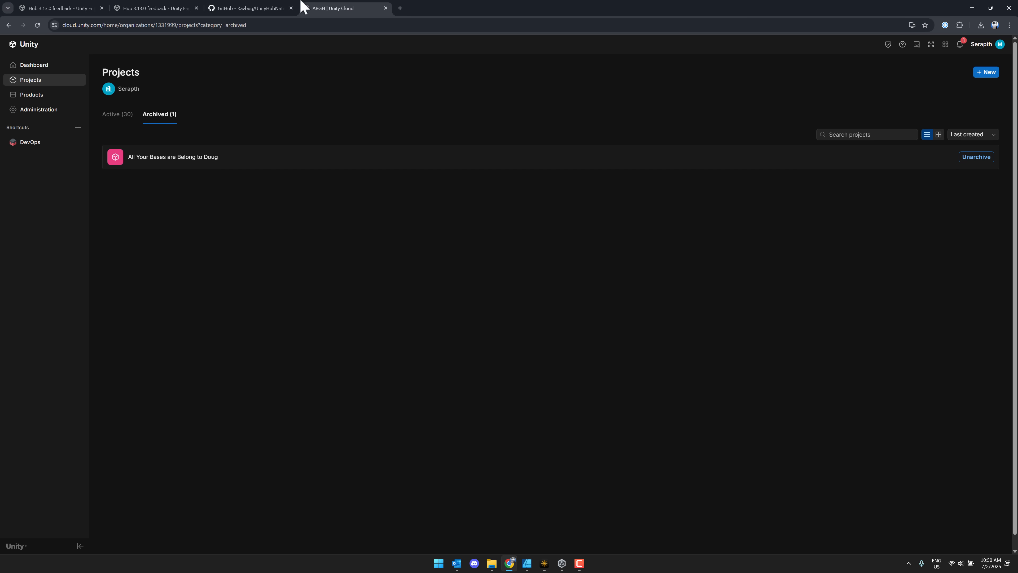
- Review the Ravbug/UnityHubNative GitHub repository page, scrolling through its readme
click(250, 8)
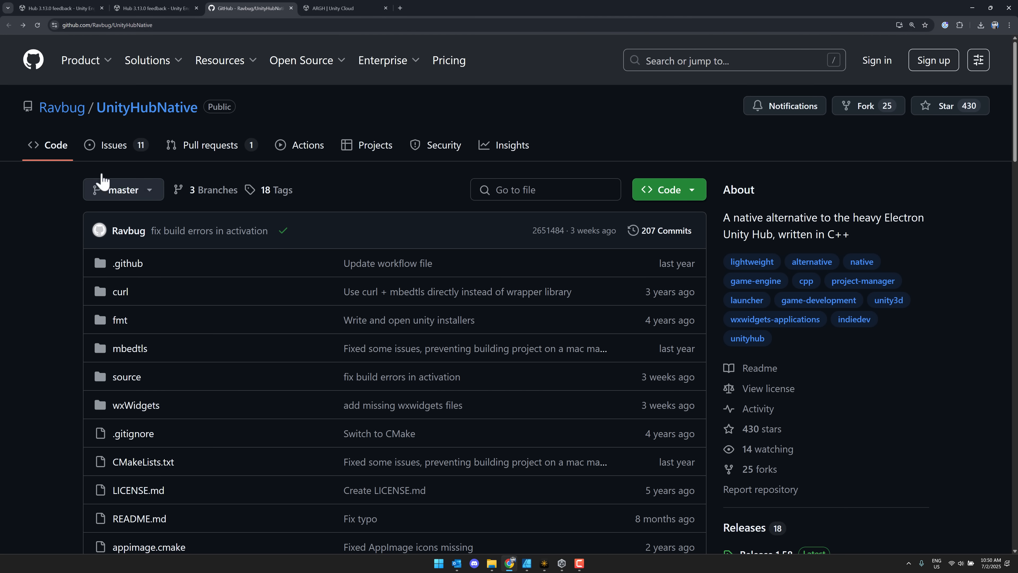
mouse_move(37, 296)
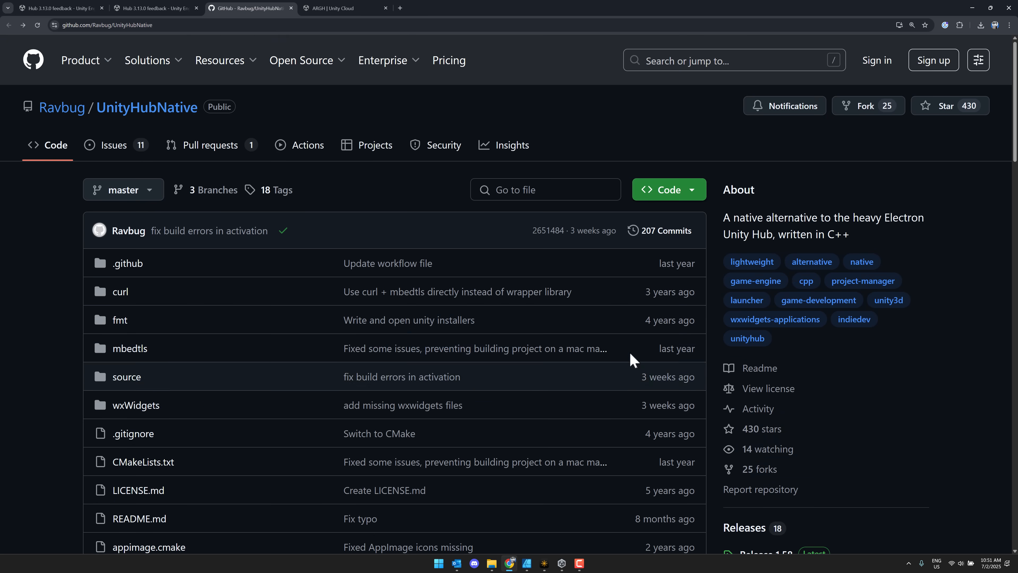
scroll(down, 3)
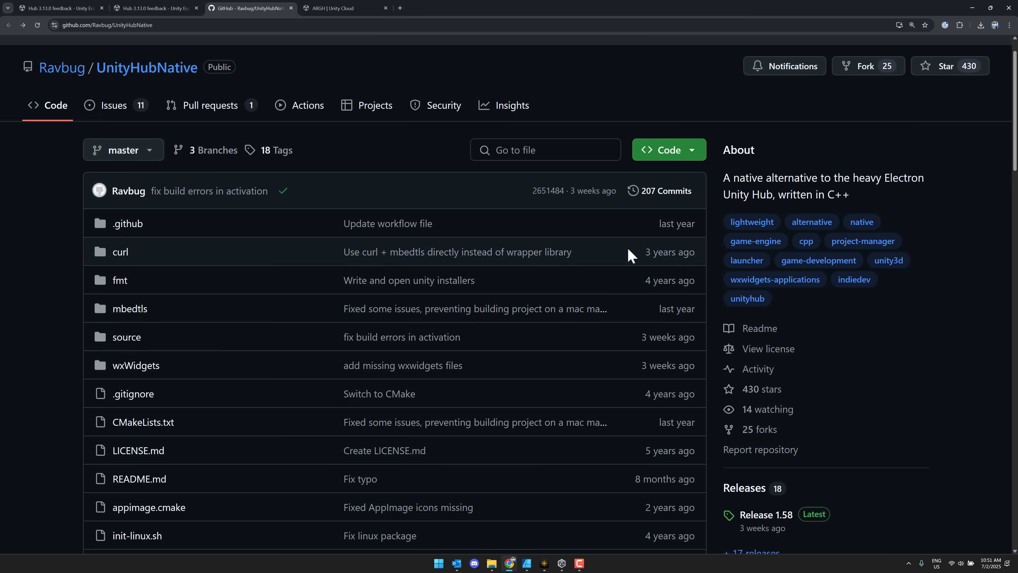
scroll(down, 3)
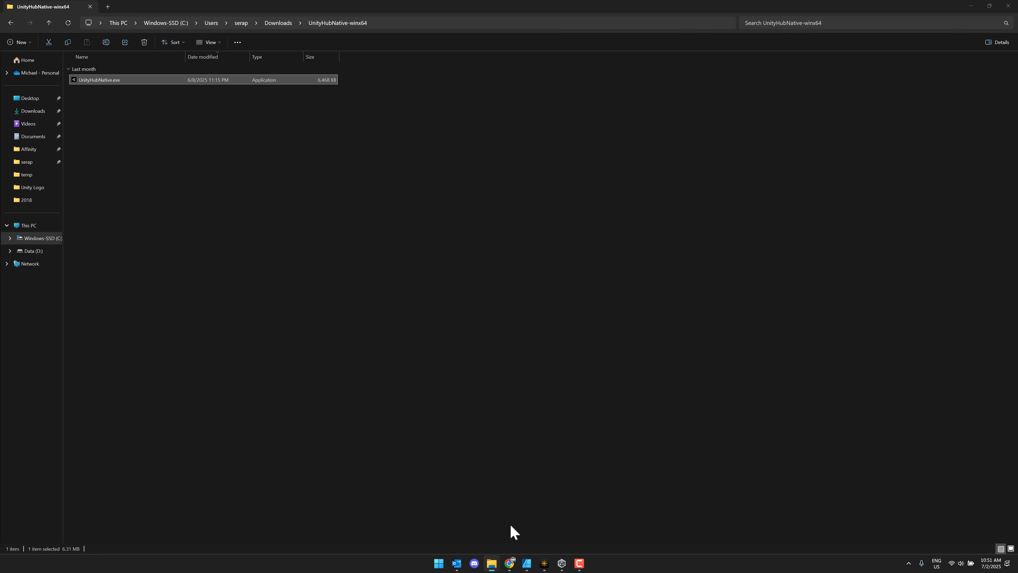
- Launch UnityHubNative.exe, check the detected editor installs, then show the empty Projects list
double_click(99, 79)
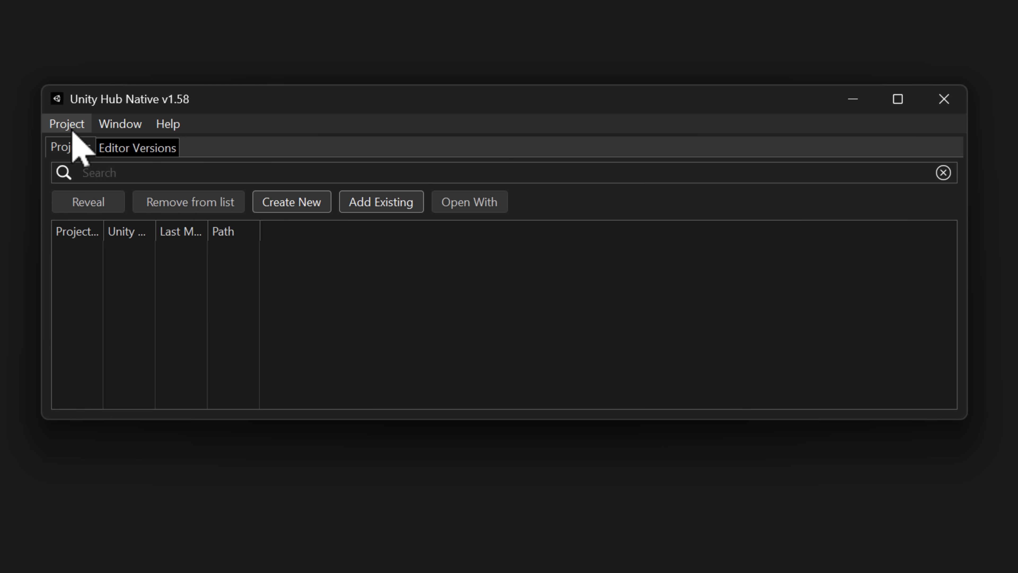
click(137, 147)
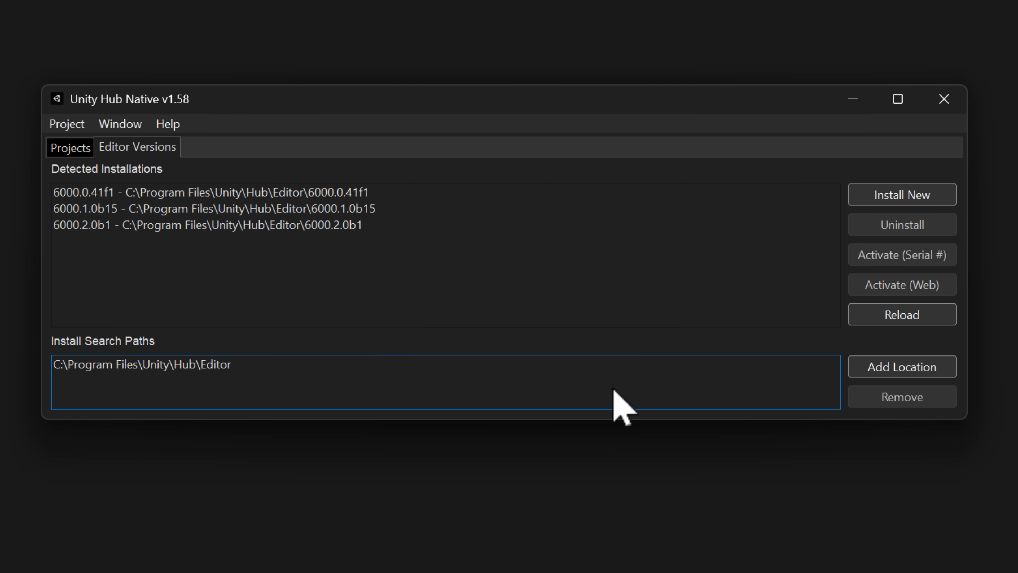
click(901, 366)
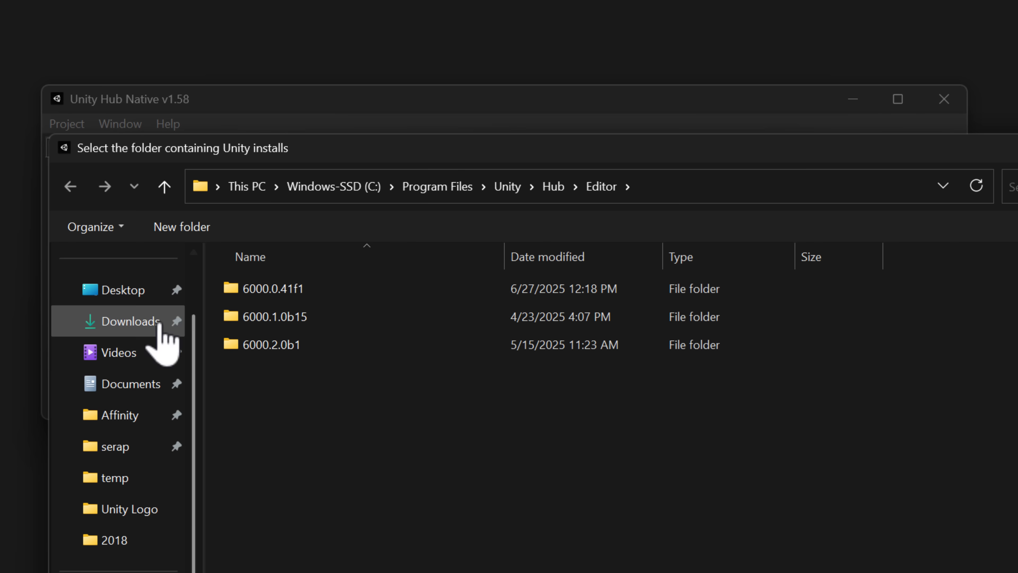
mouse_move(374, 221)
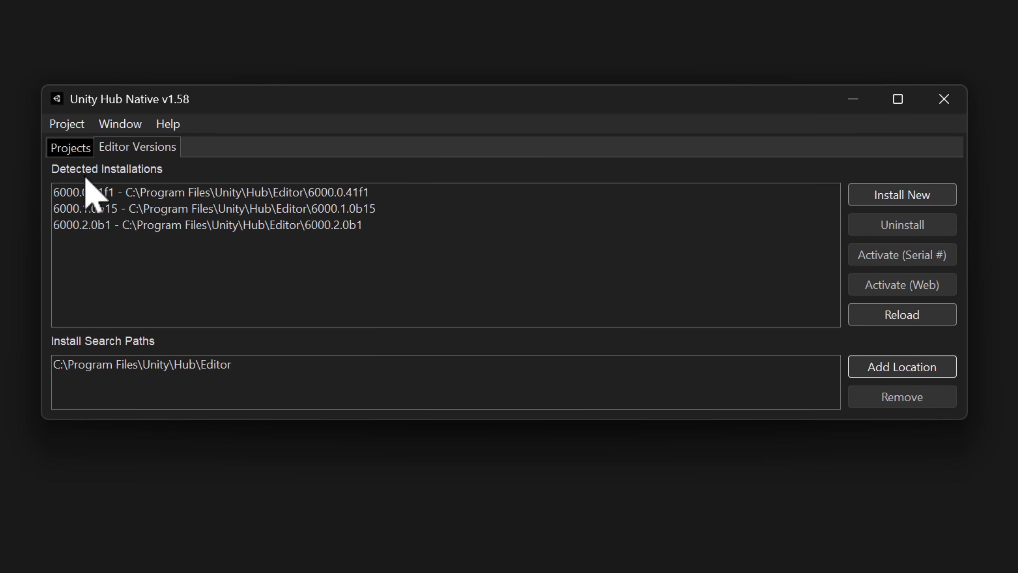
click(70, 146)
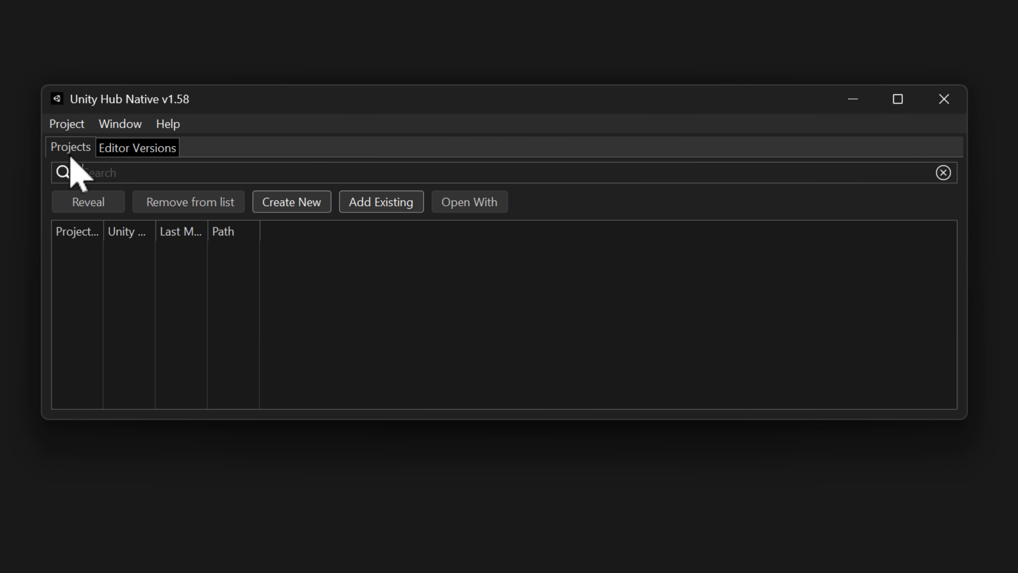
- Draft a project 'All Your Other Bases' on 6000.2.0b1 with the 3D cross-platform template, then cancel it
click(292, 202)
text(All Your)
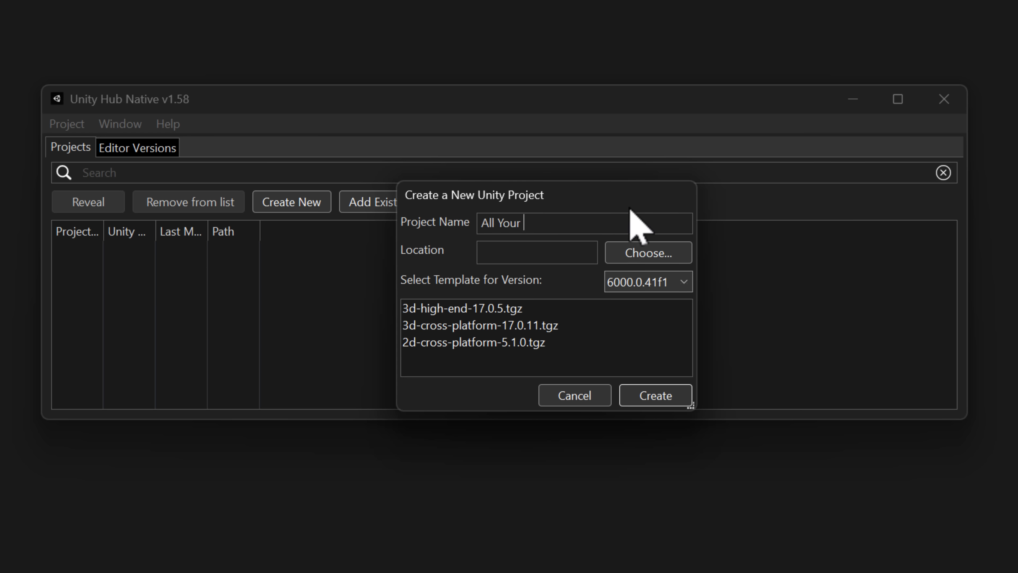
text(Other Bases)
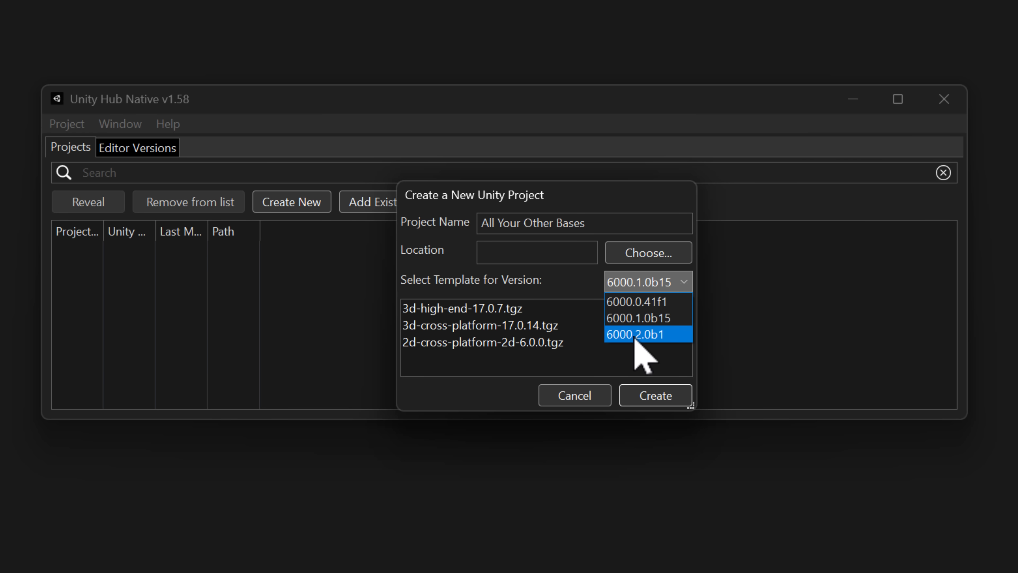
click(643, 334)
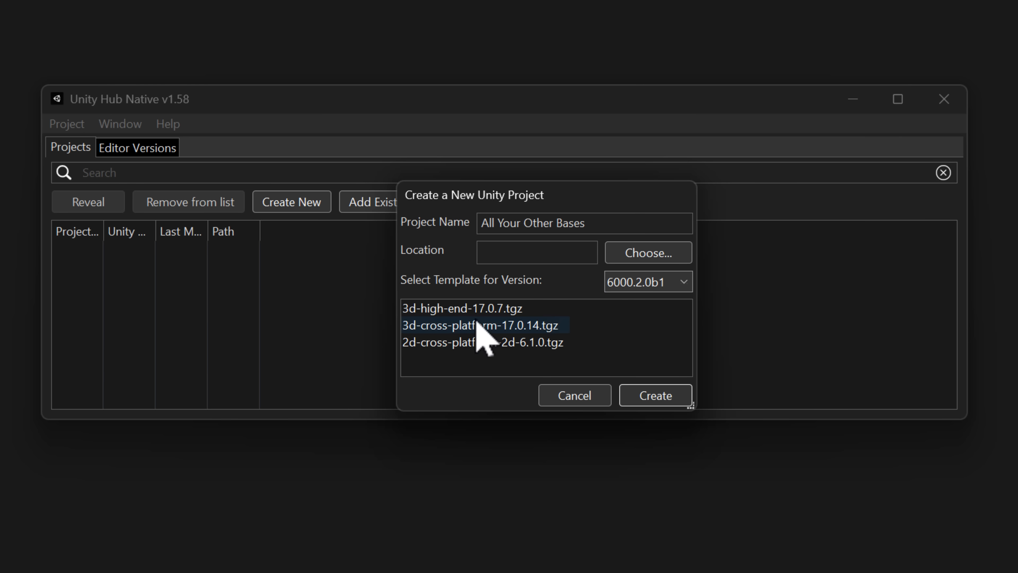
click(461, 307)
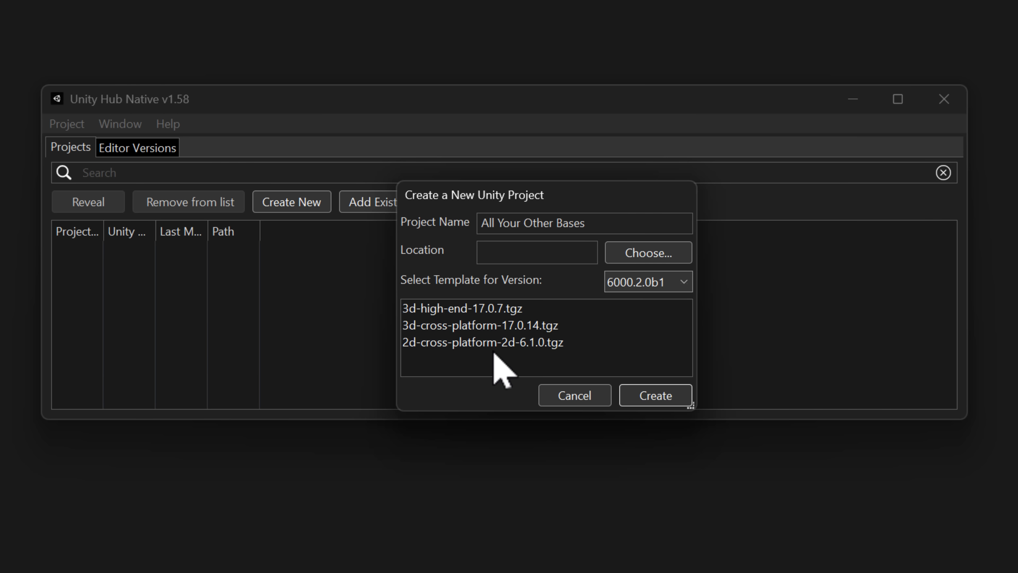
click(461, 307)
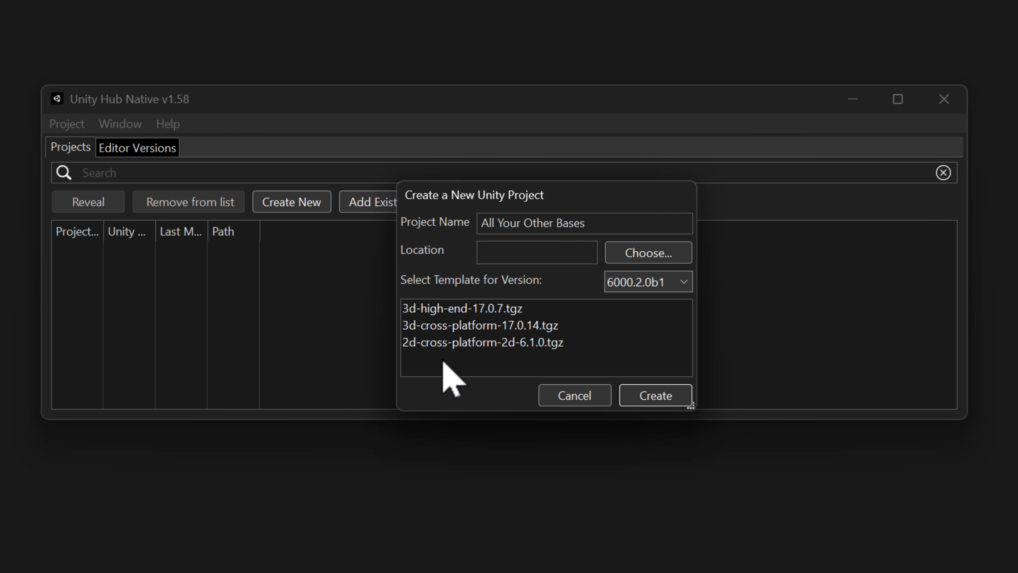
mouse_move(513, 254)
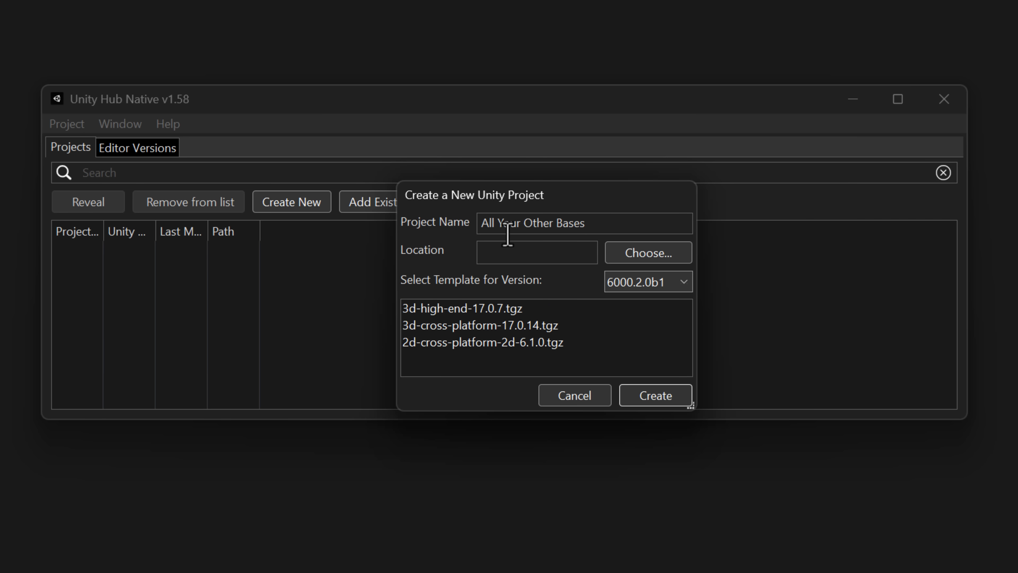
mouse_move(608, 406)
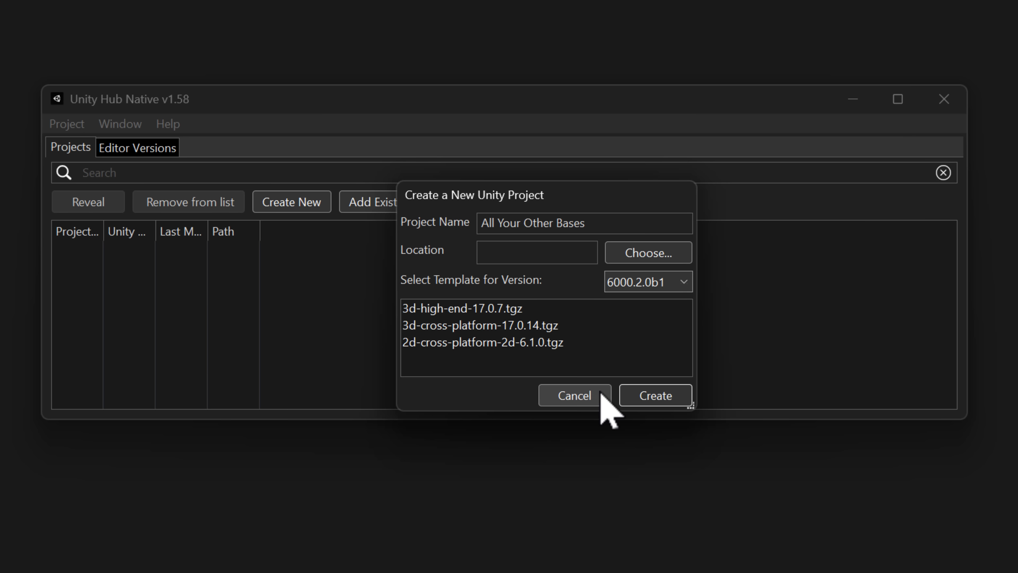
click(573, 395)
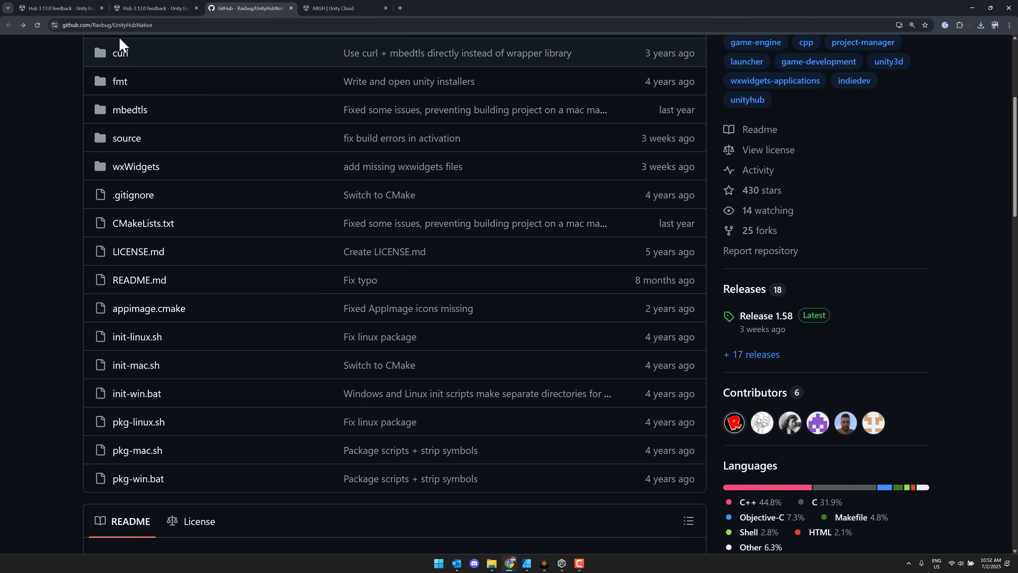
- Return to the Hub 3.13.0 feedback thread and read down to the Staff replies
click(59, 8)
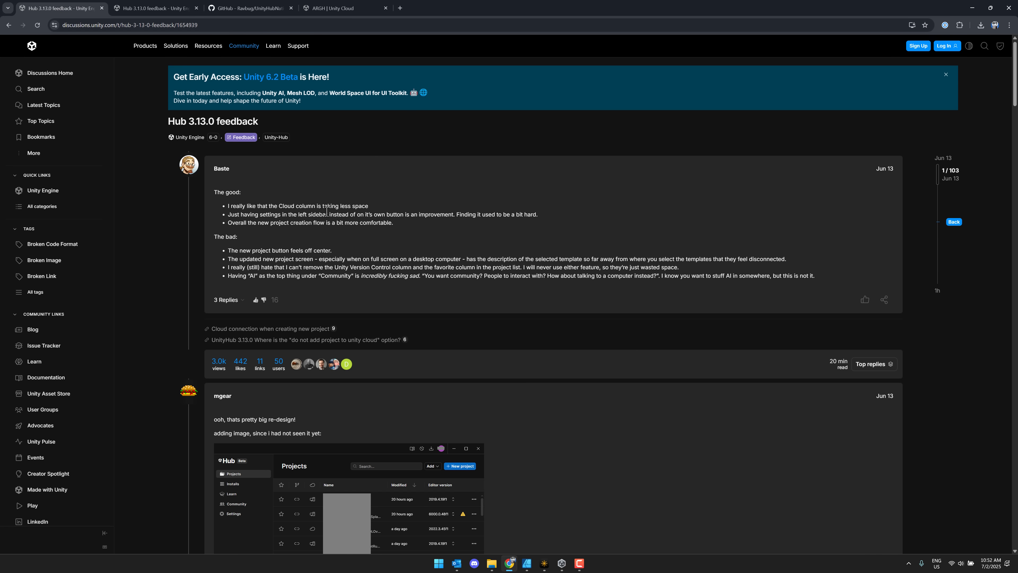
mouse_move(508, 241)
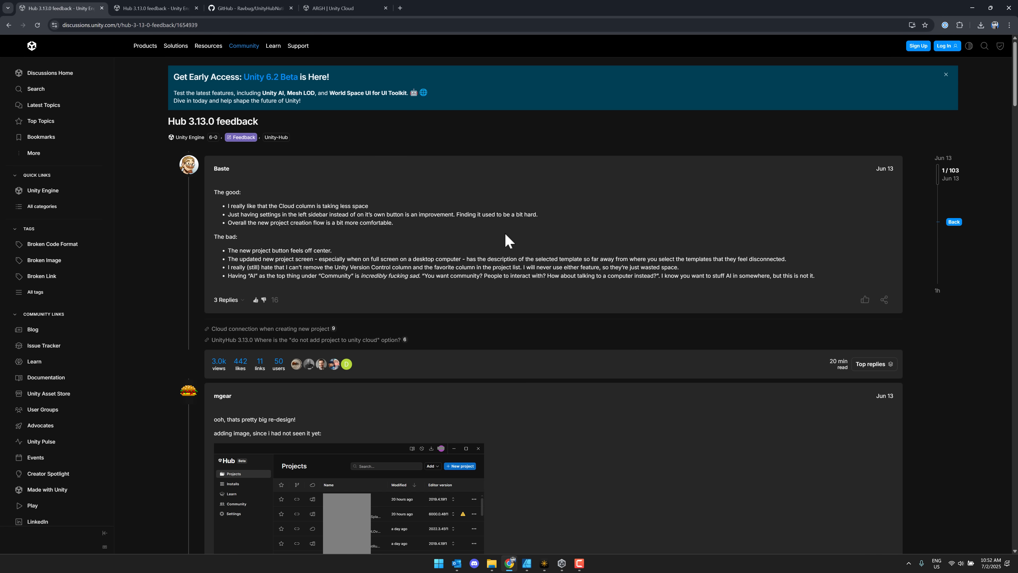
scroll(down, 3)
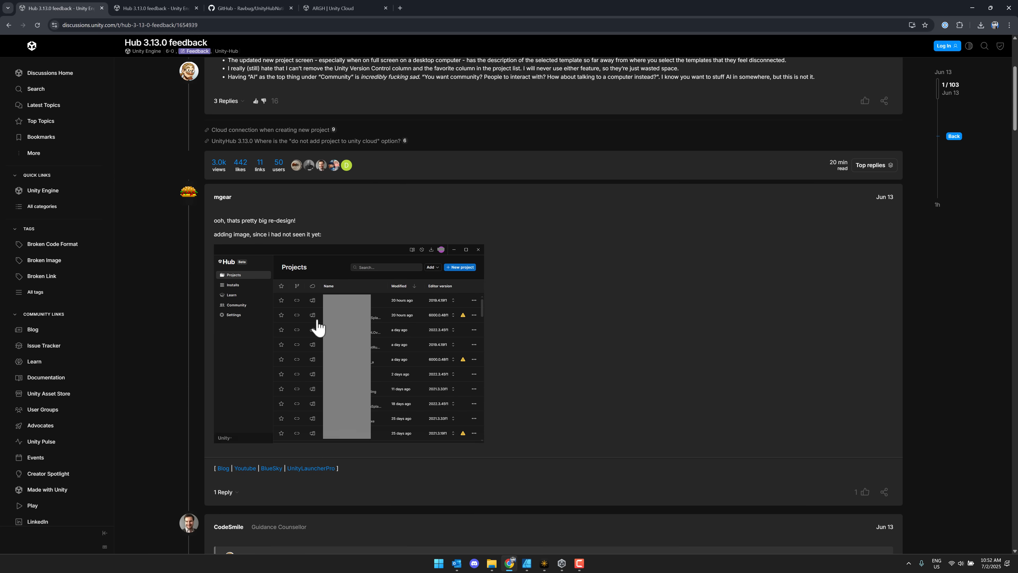
scroll(down, 3)
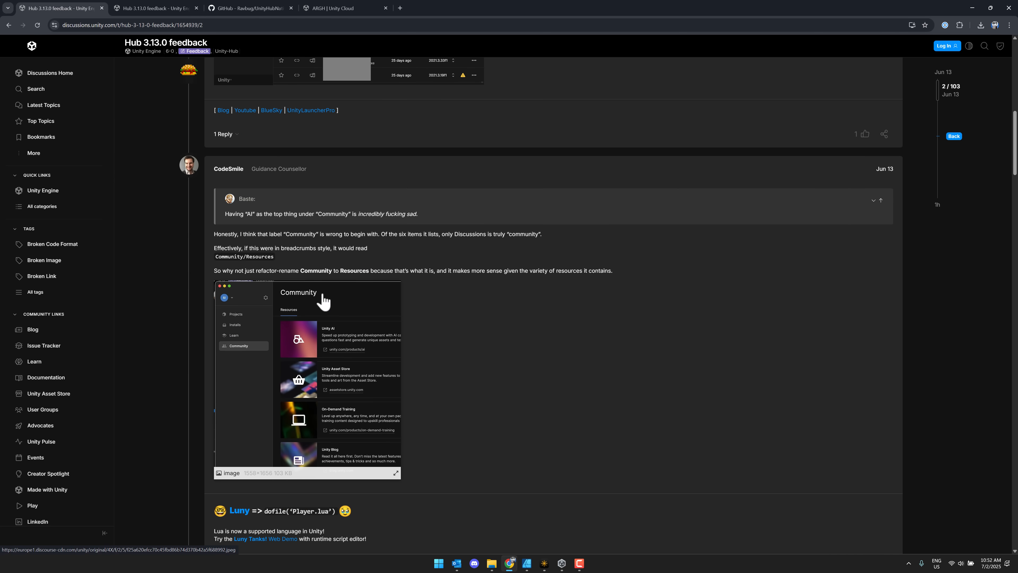
scroll(down, 3)
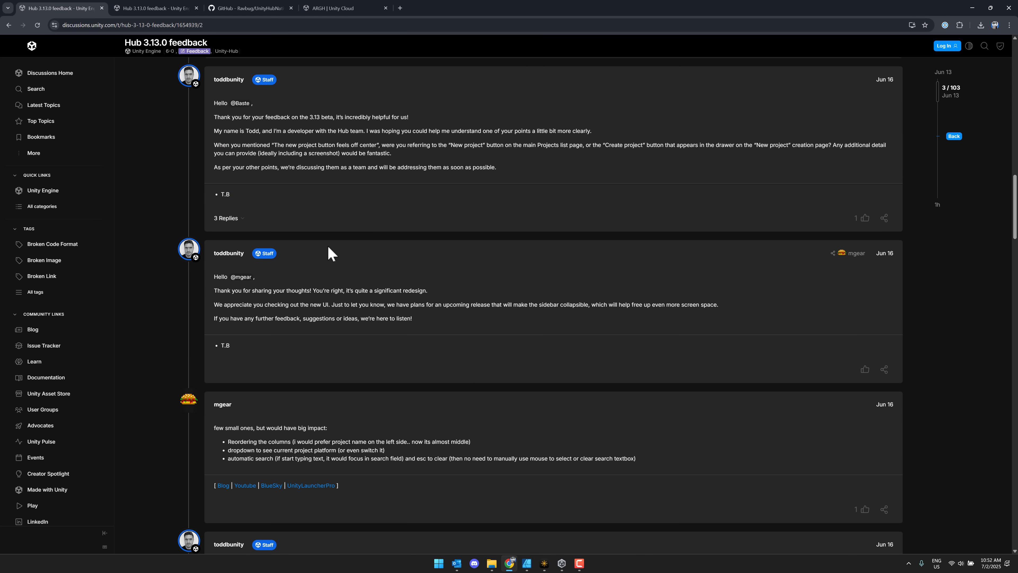
scroll(down, 3)
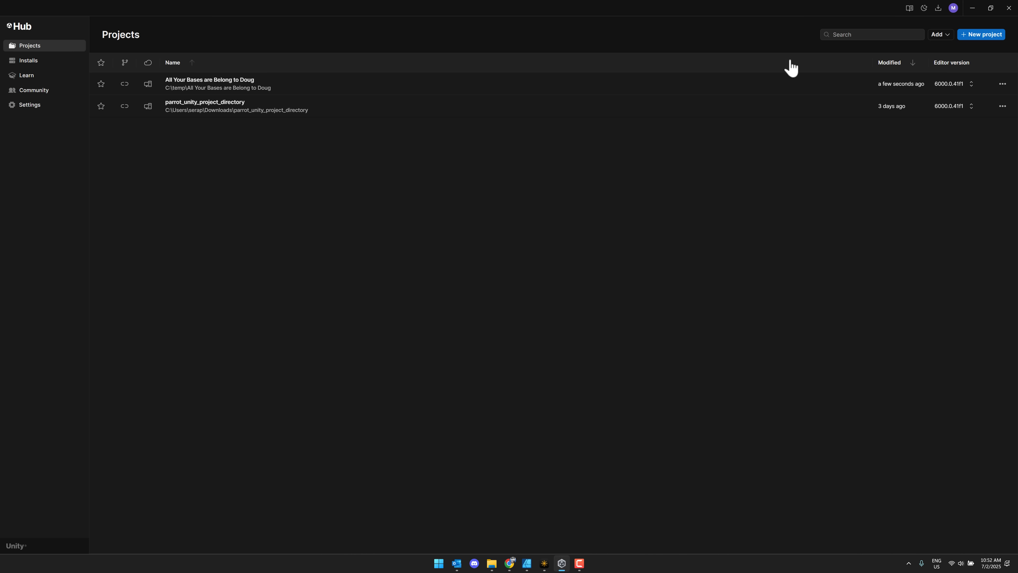
- Start a New project in Unity Hub to show the template gallery with Universal 3D selected
click(981, 34)
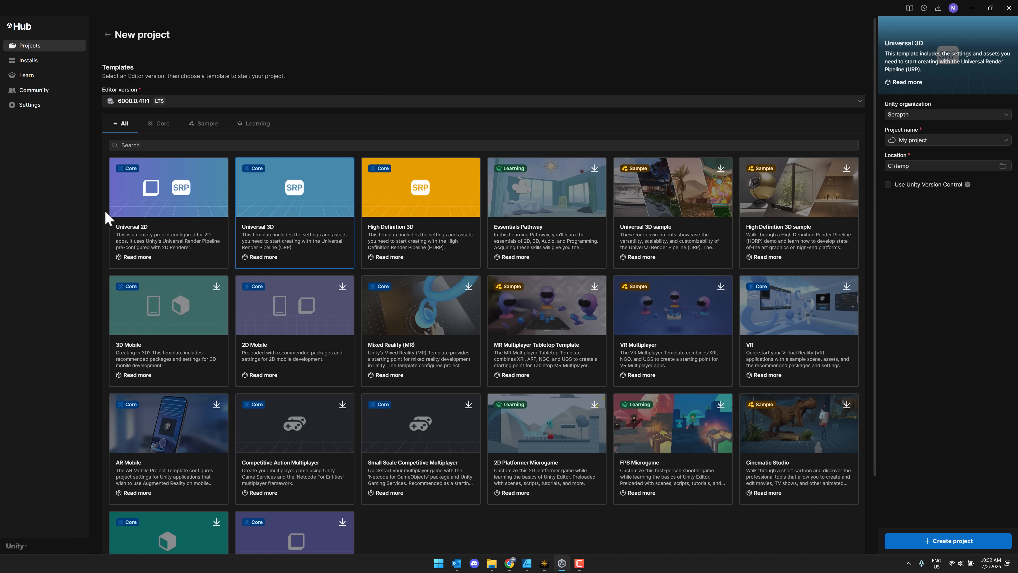
mouse_move(858, 232)
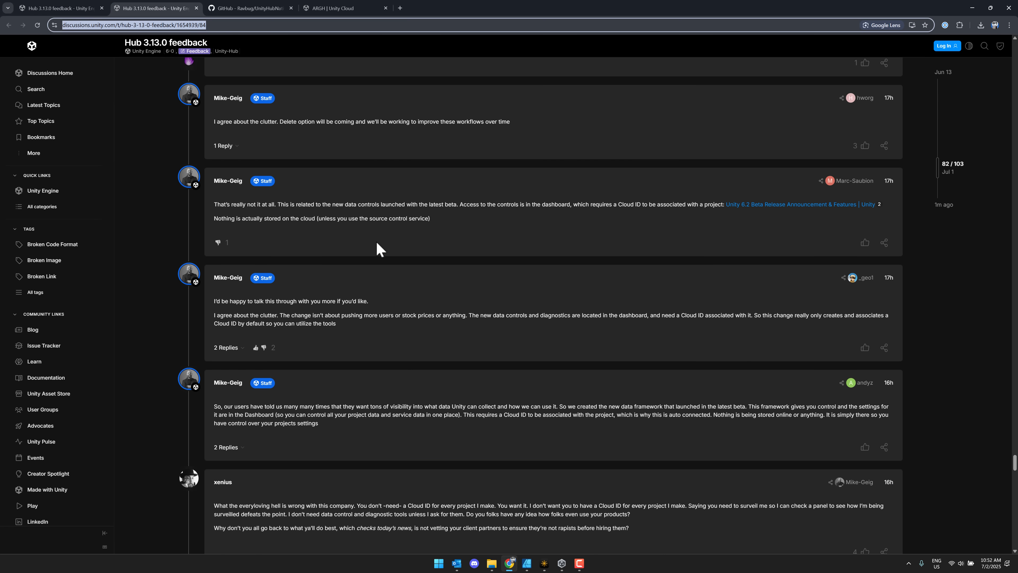
- Read Mike-Geig's Staff replies explaining why new projects get a Cloud ID
scroll(down, 3)
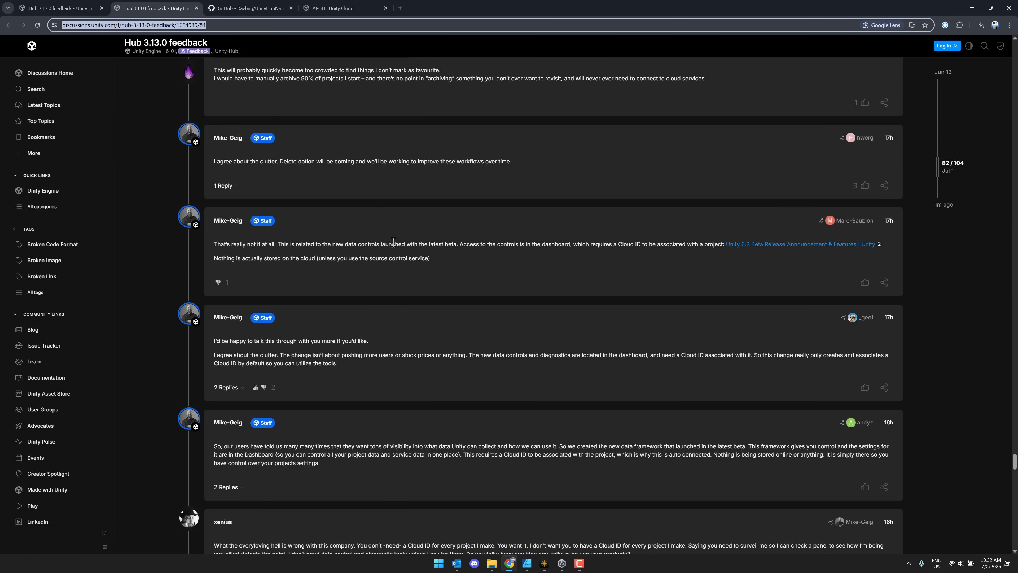
mouse_move(872, 126)
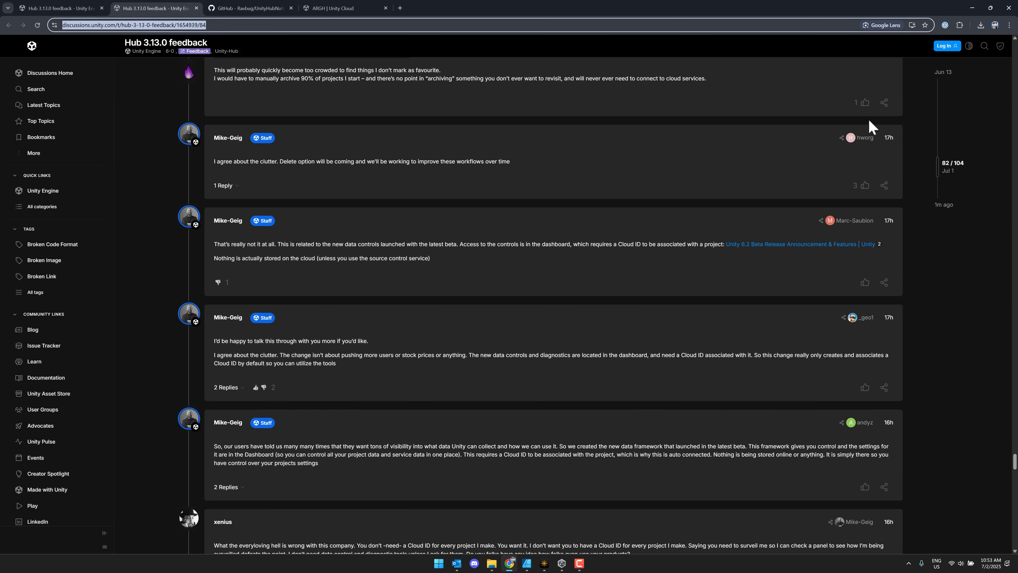
scroll(down, 3)
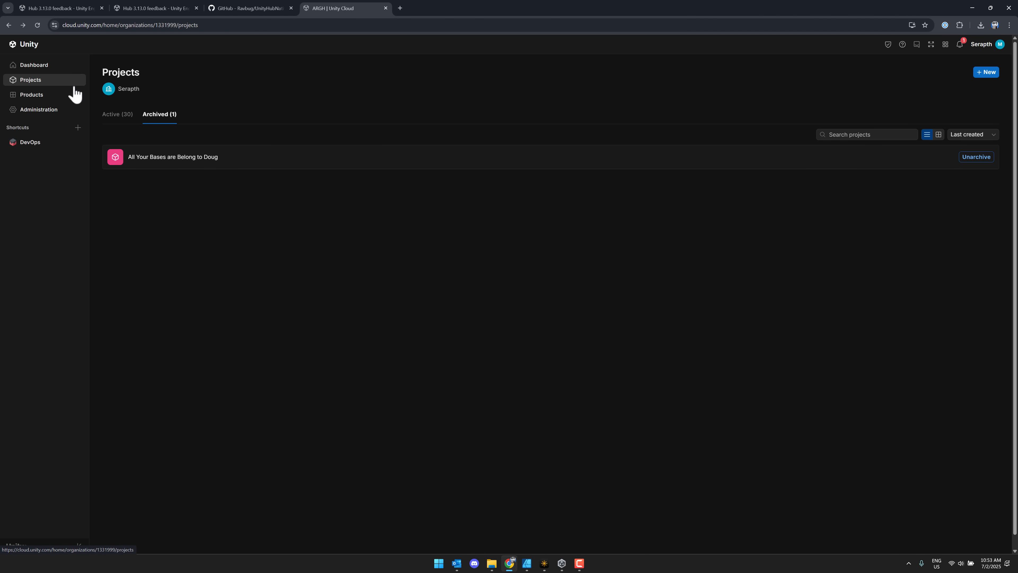
- Show the Active (30) projects in Unity Cloud, then return to the feedback thread
click(118, 115)
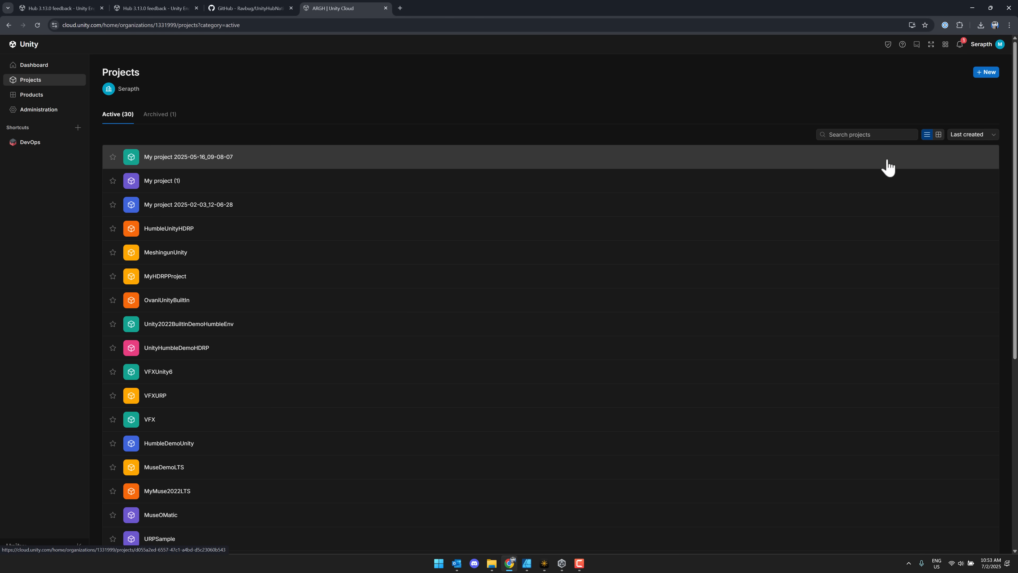
mouse_move(924, 161)
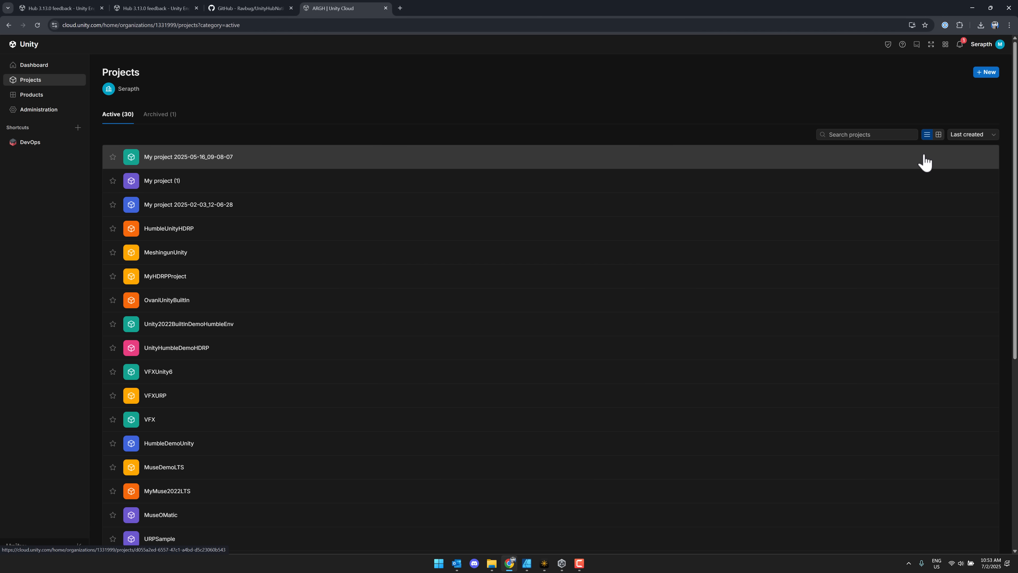
mouse_move(251, 161)
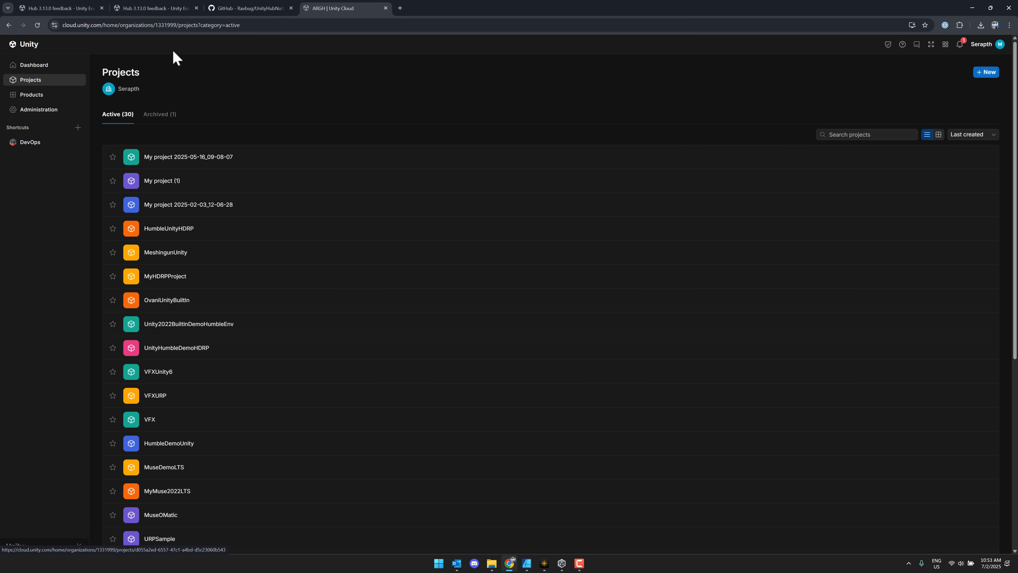
click(154, 8)
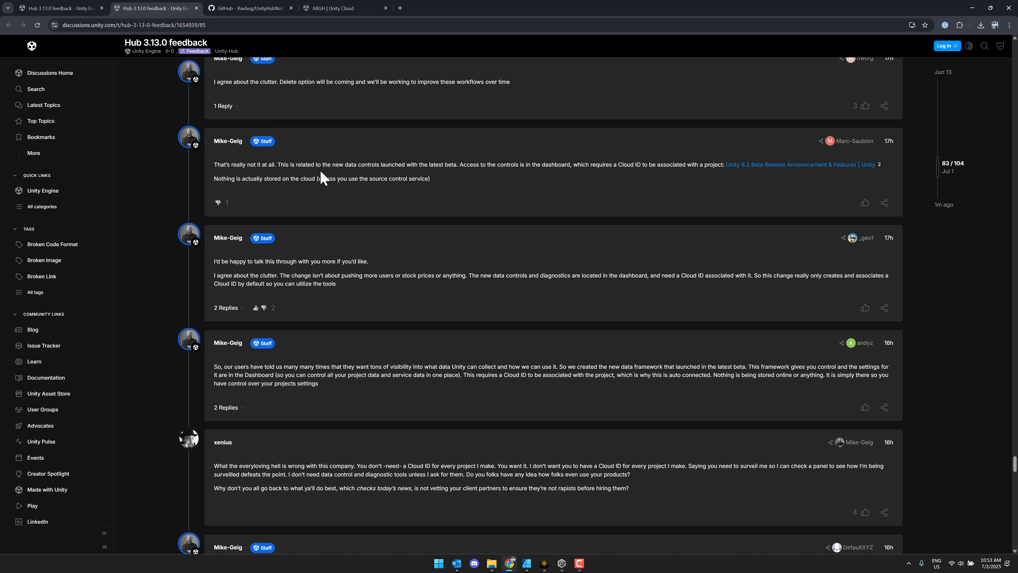
mouse_move(548, 130)
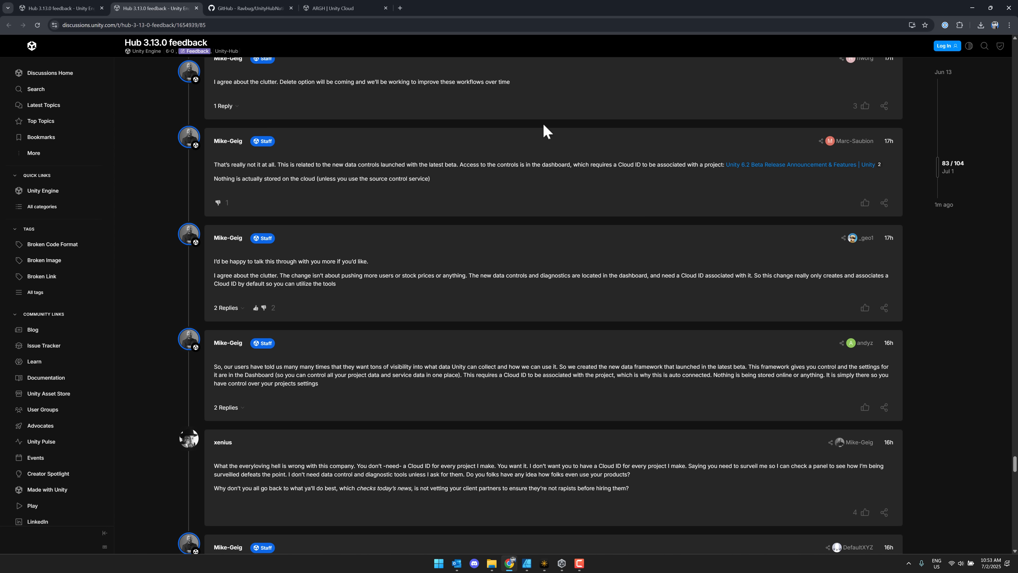
mouse_move(510, 144)
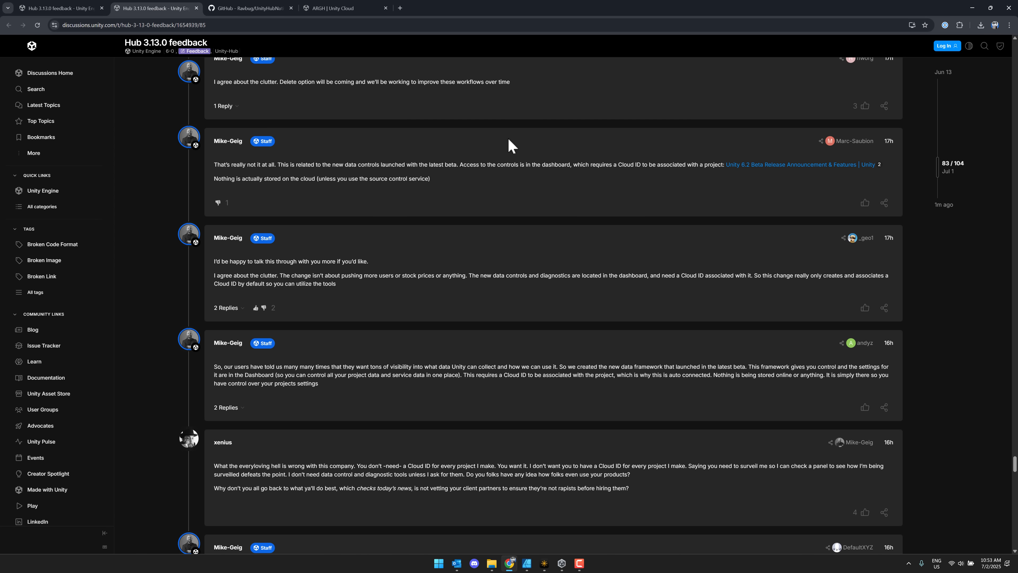
mouse_move(541, 142)
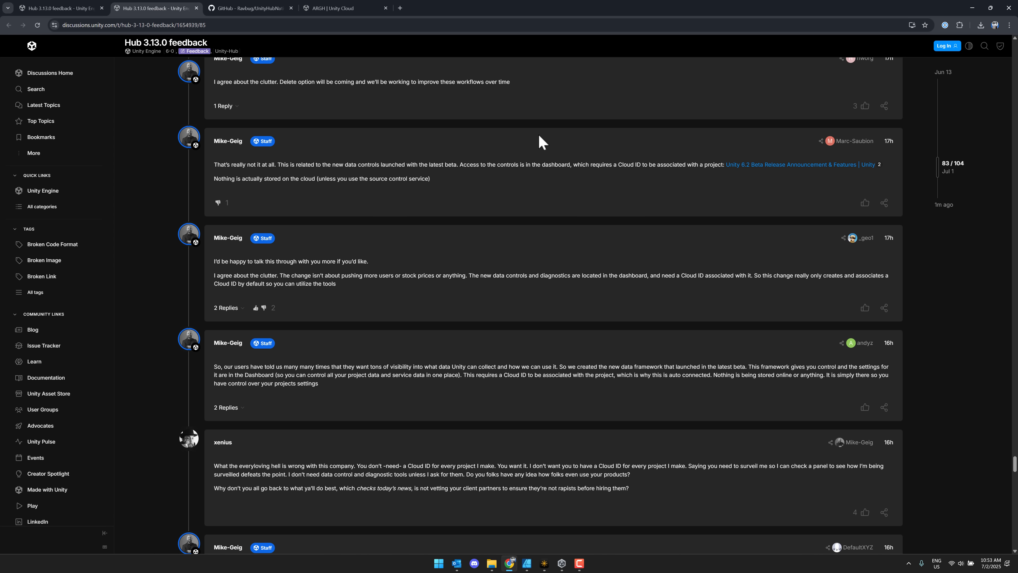
mouse_move(496, 180)
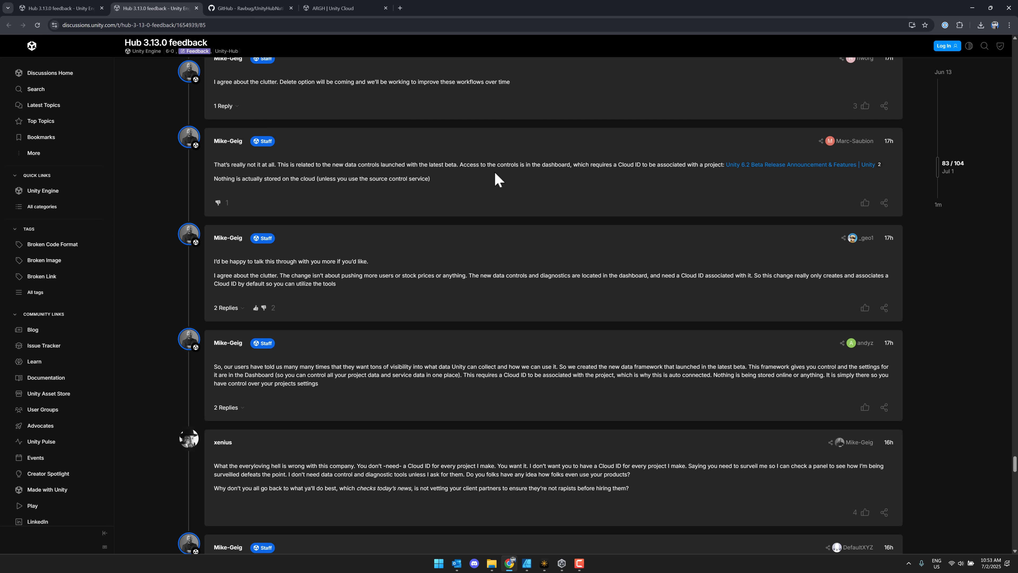
- Read on through the staff Cloud ID replies and user objections, reaching posts 88–93 of 104
scroll(down, 3)
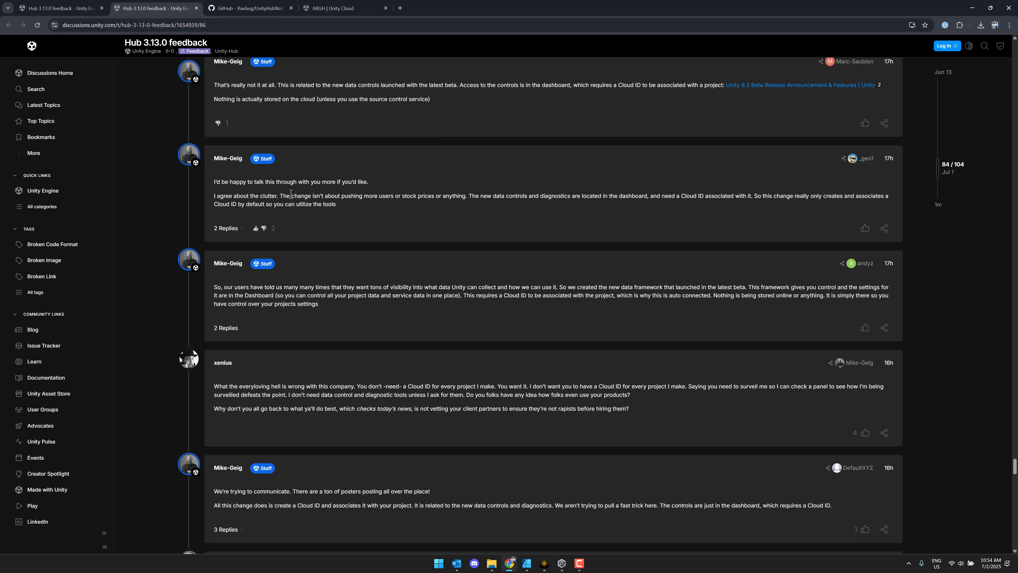
mouse_move(491, 179)
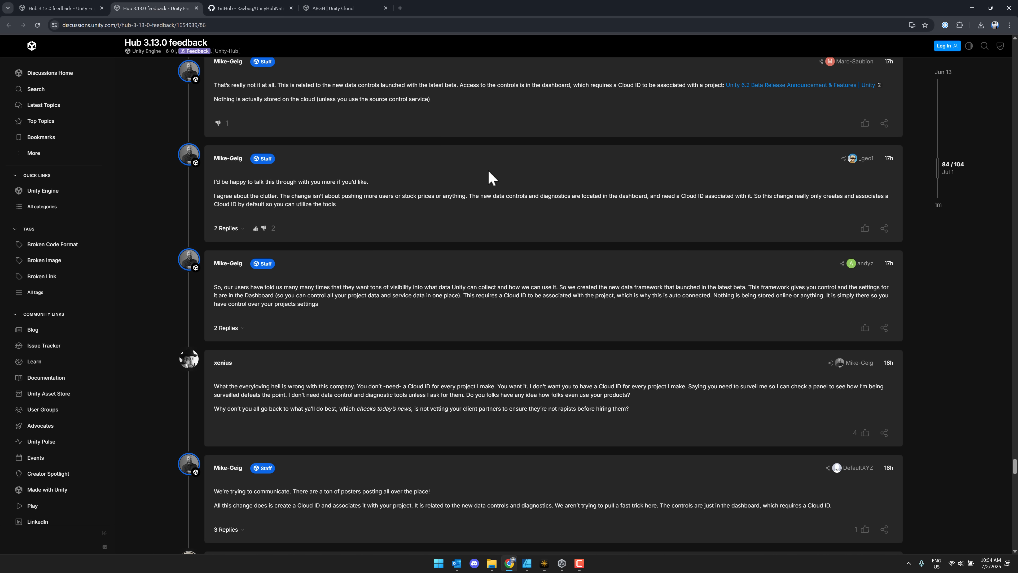
scroll(down, 3)
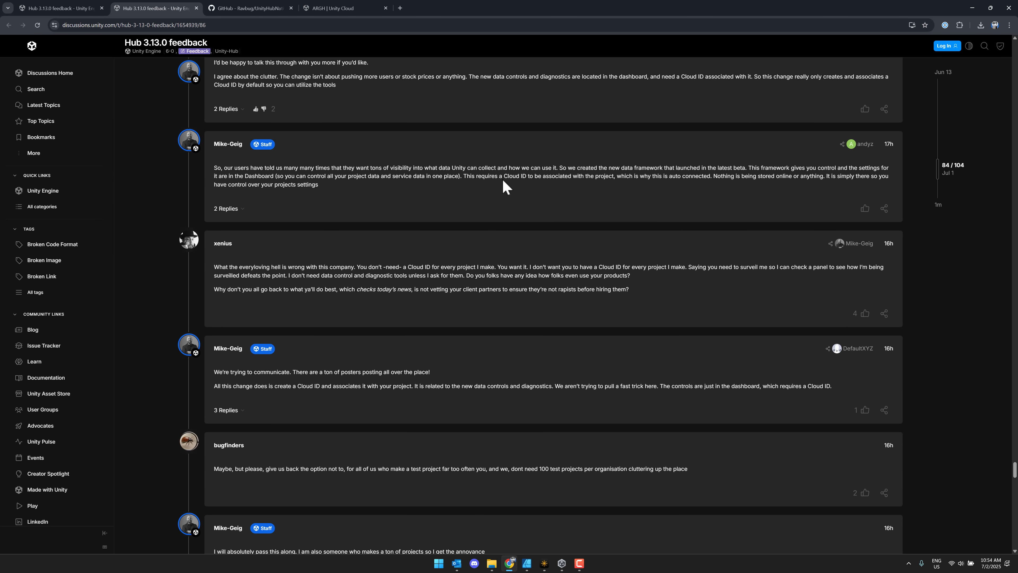
scroll(down, 3)
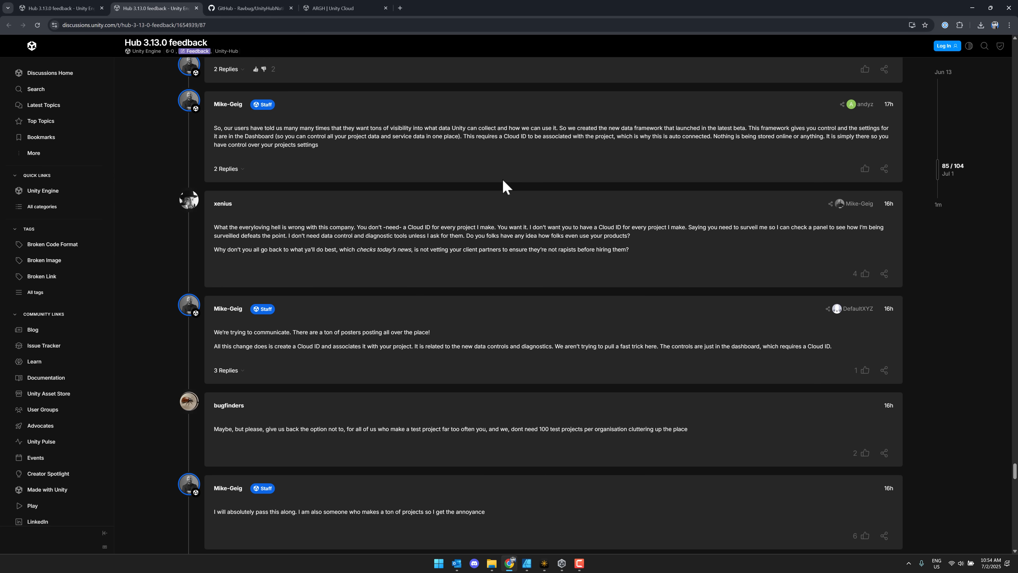
scroll(down, 3)
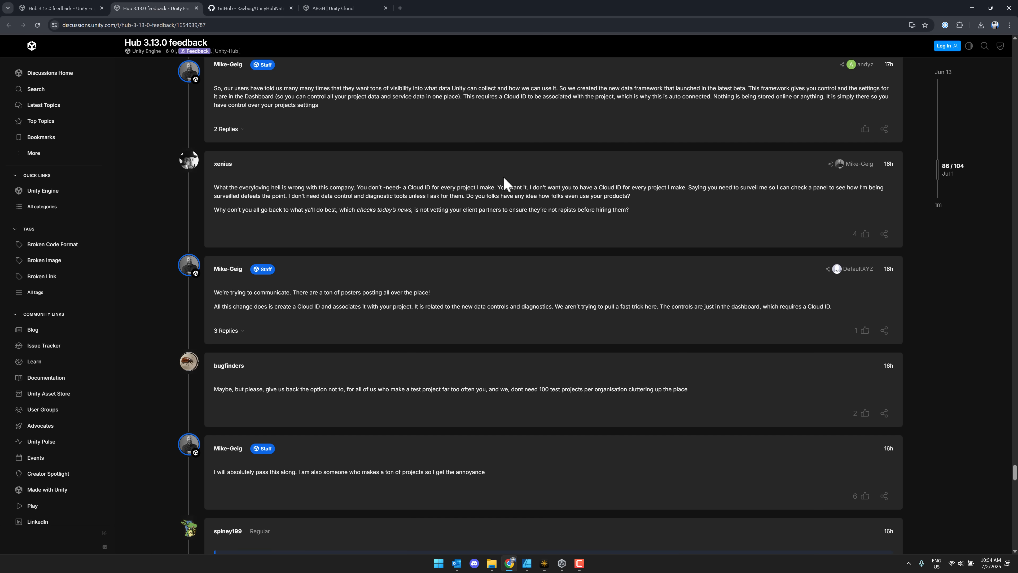
scroll(down, 3)
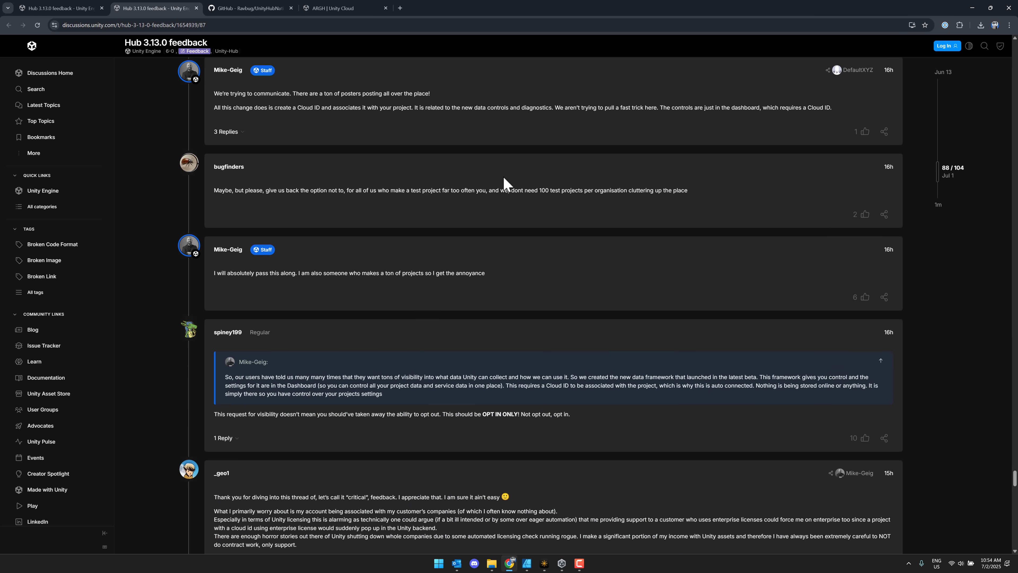
scroll(down, 3)
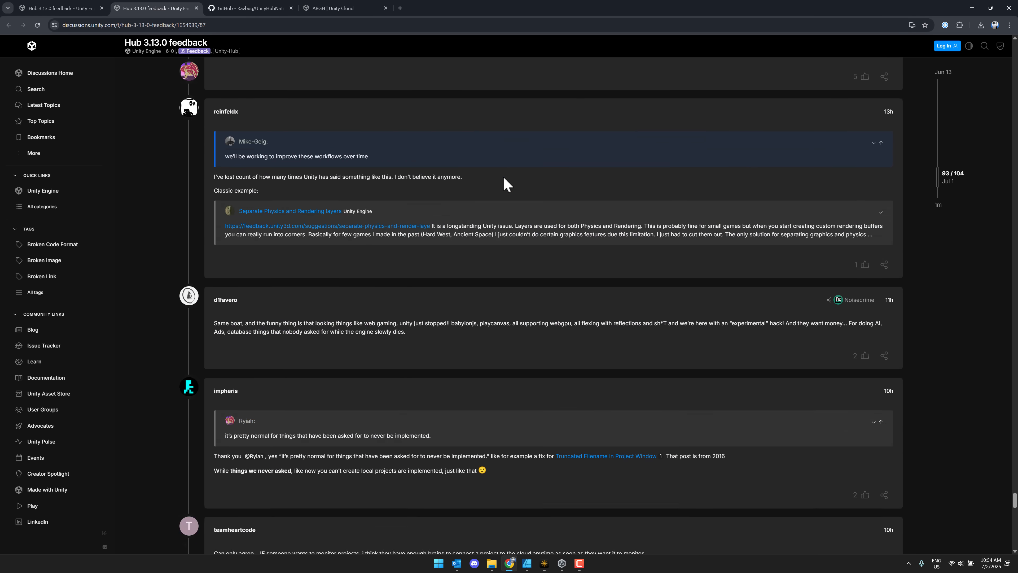
scroll(down, 3)
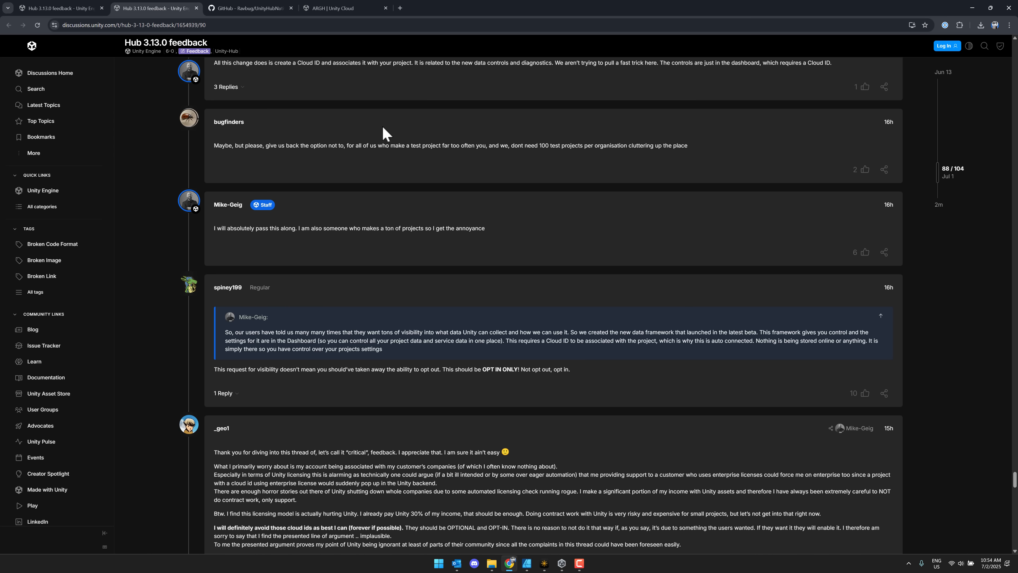
mouse_move(347, 3)
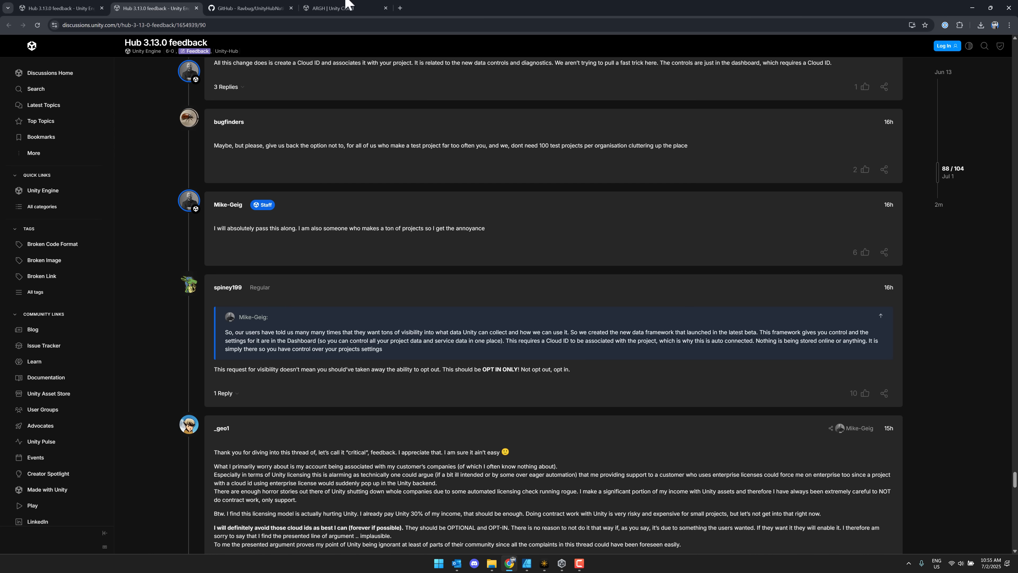
- Check All Your Bases are Belong to Doug under Archived (1), then show Active (30) again
click(345, 8)
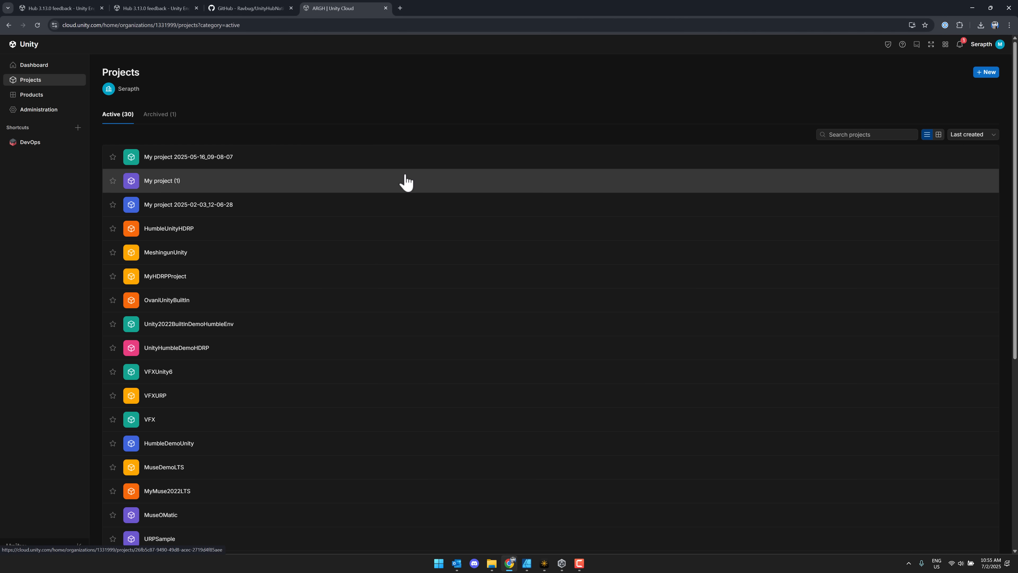
mouse_move(160, 115)
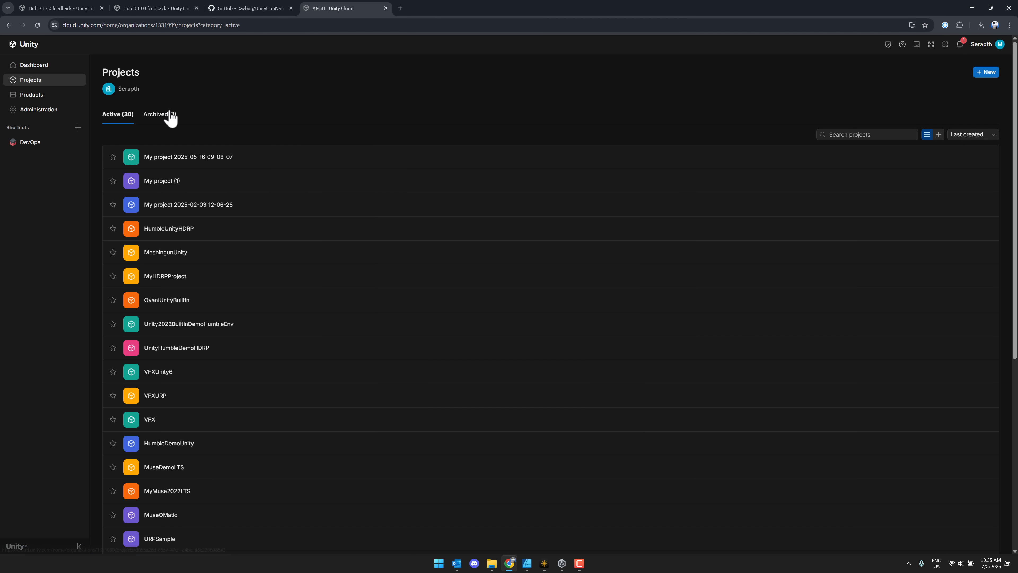
click(156, 115)
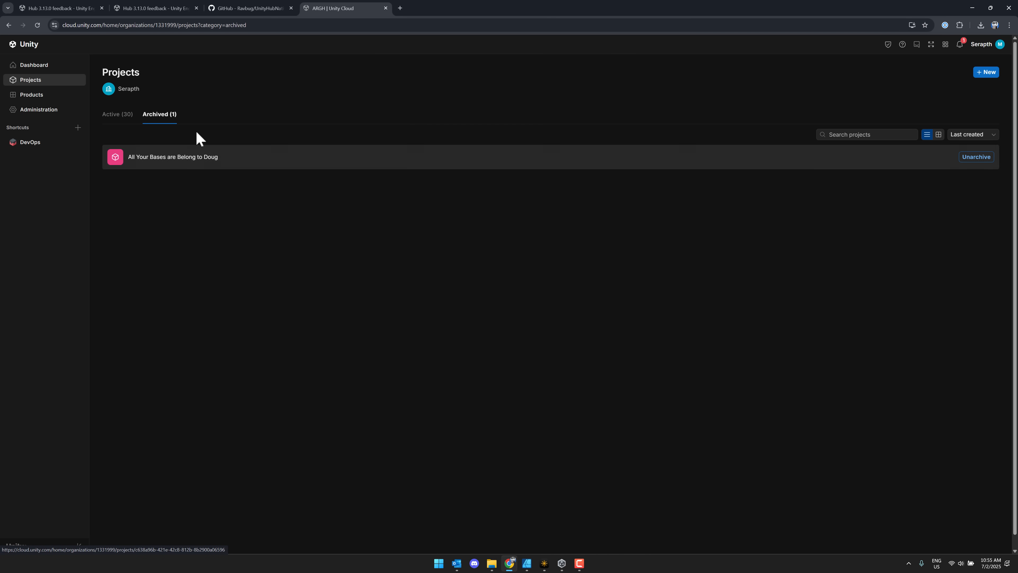
click(117, 115)
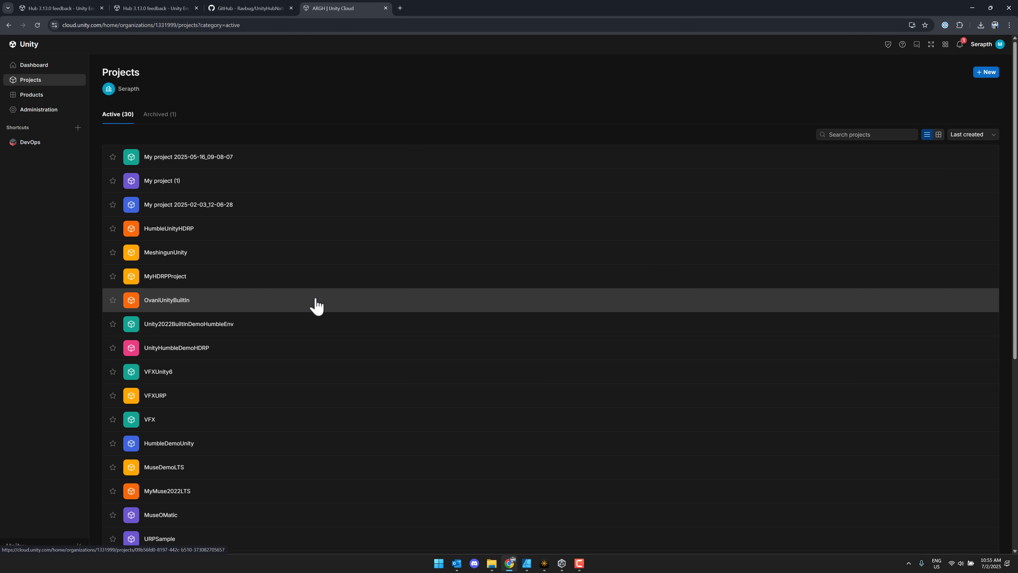
mouse_move(169, 180)
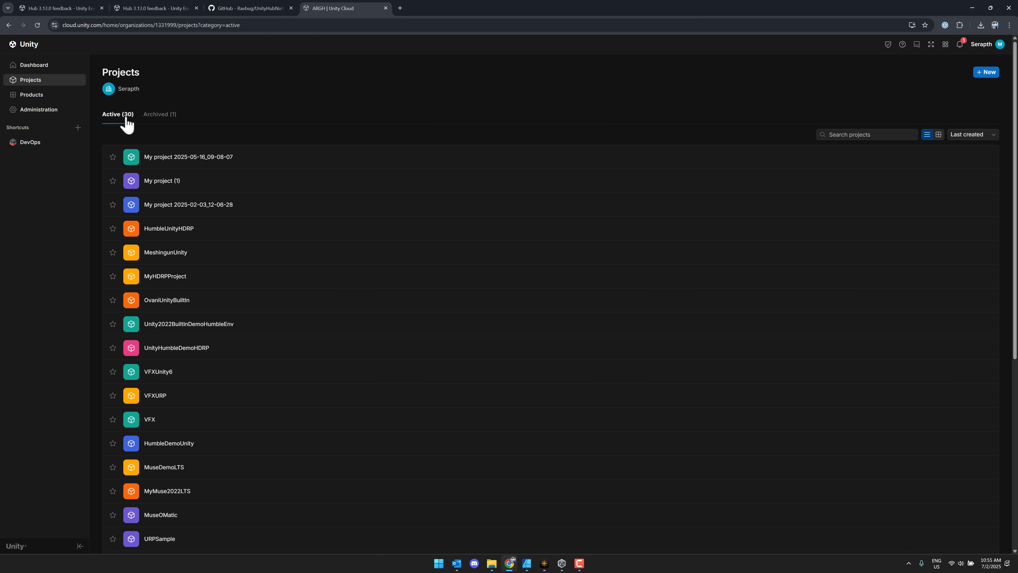
mouse_move(481, 147)
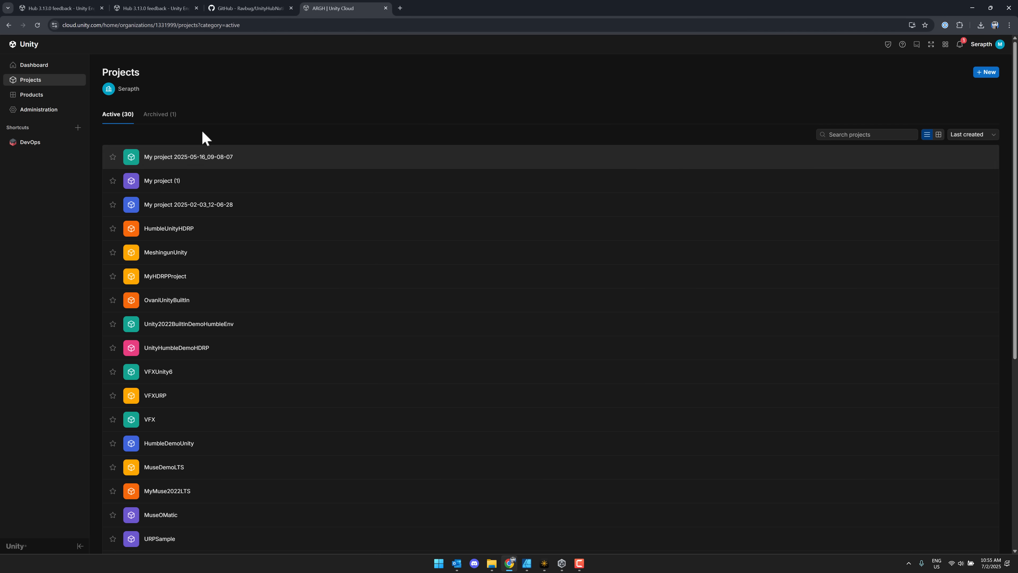
click(250, 8)
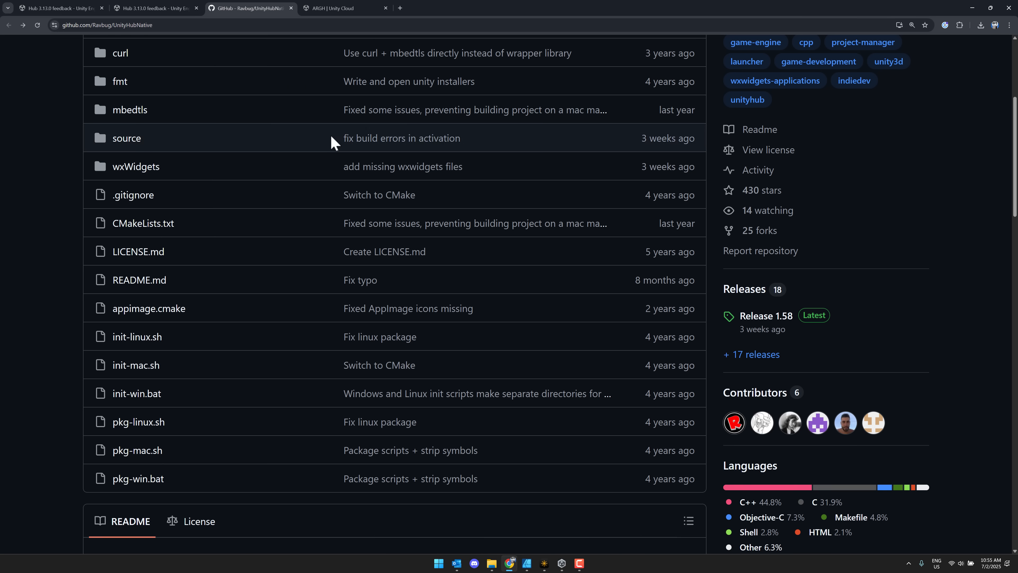
- Scroll the Ravbug/UnityHubNative file list and README with its installation instructions
scroll(up, 3)
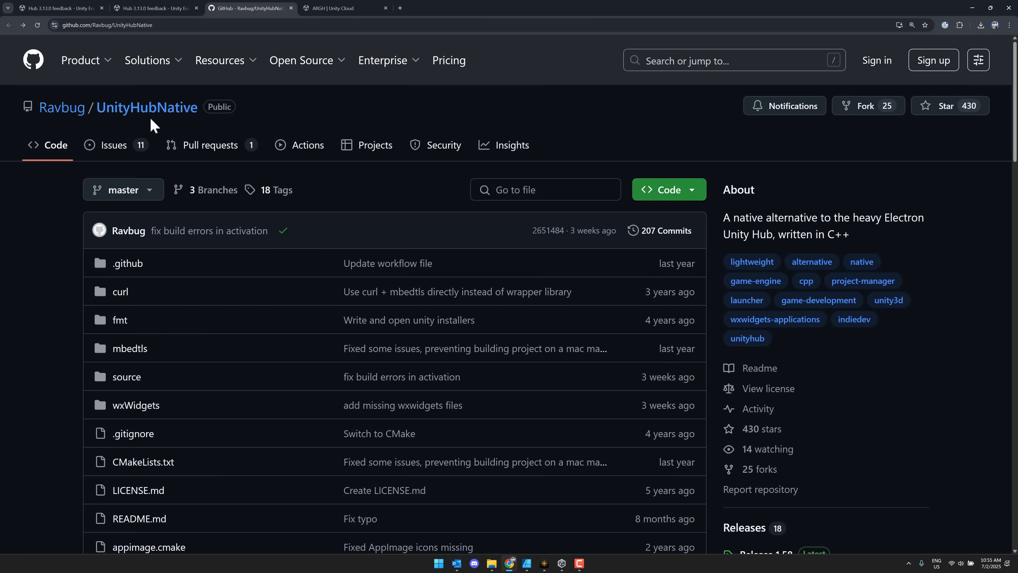
scroll(down, 3)
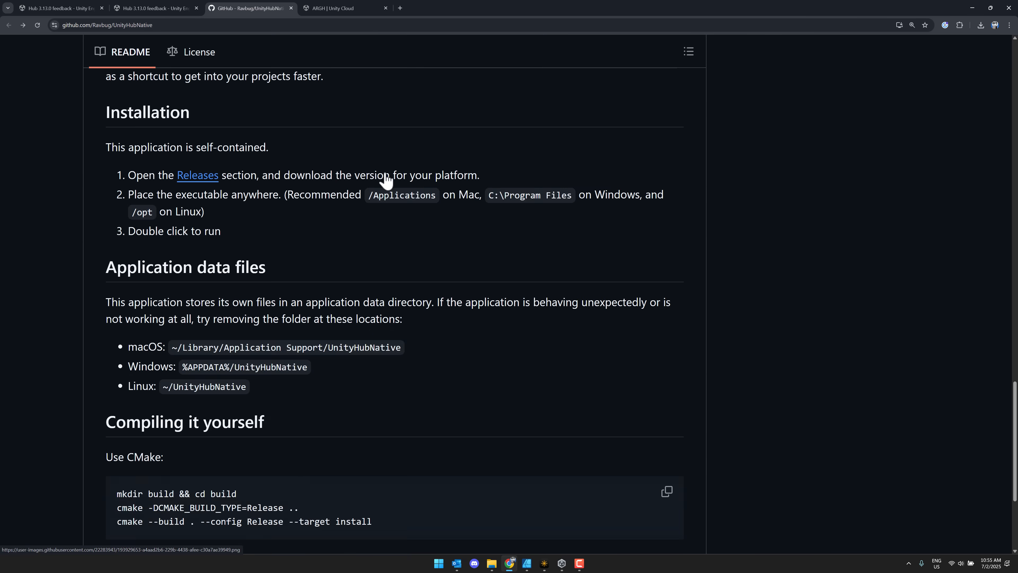
scroll(down, 3)
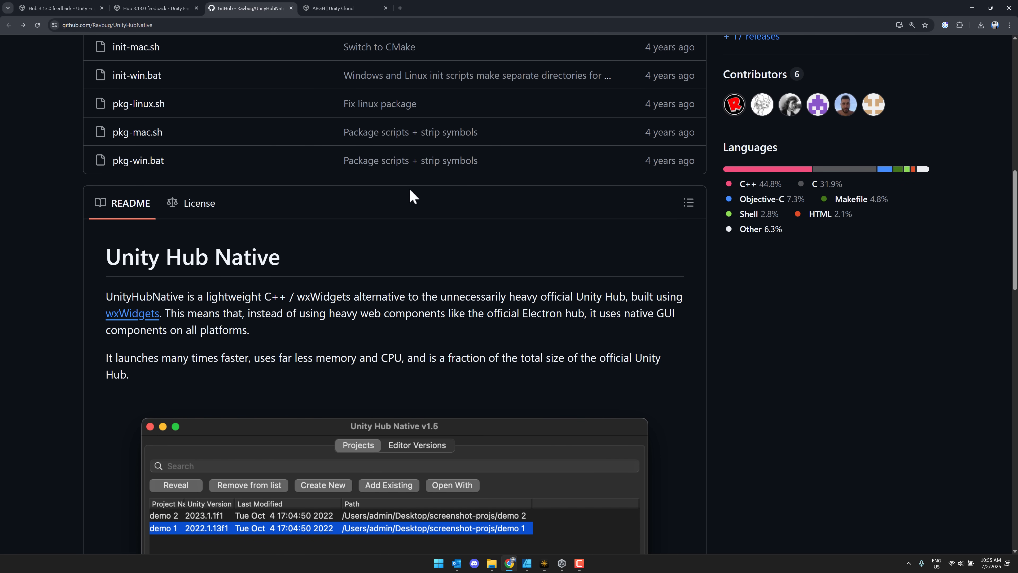
mouse_move(469, 290)
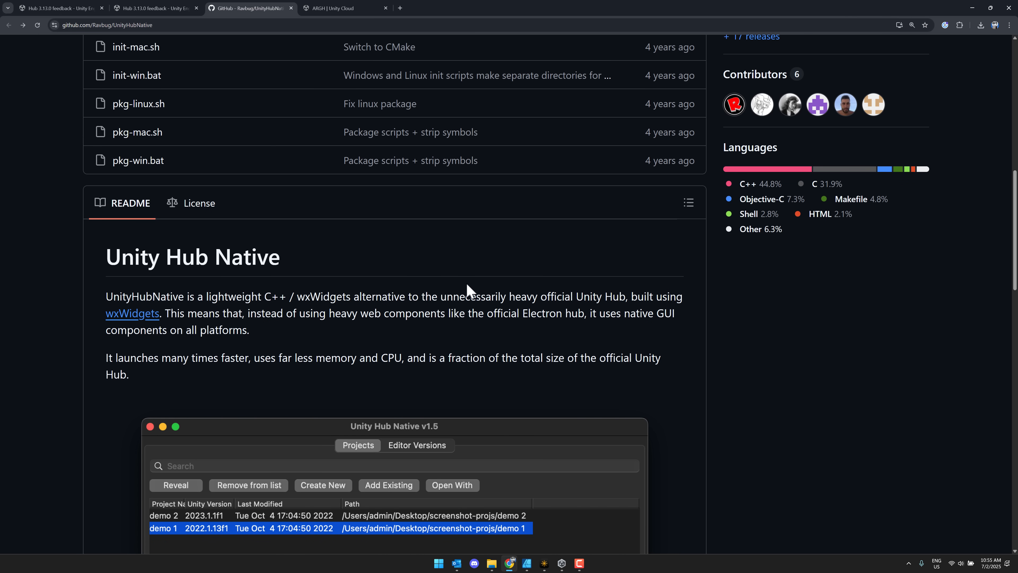
mouse_move(606, 220)
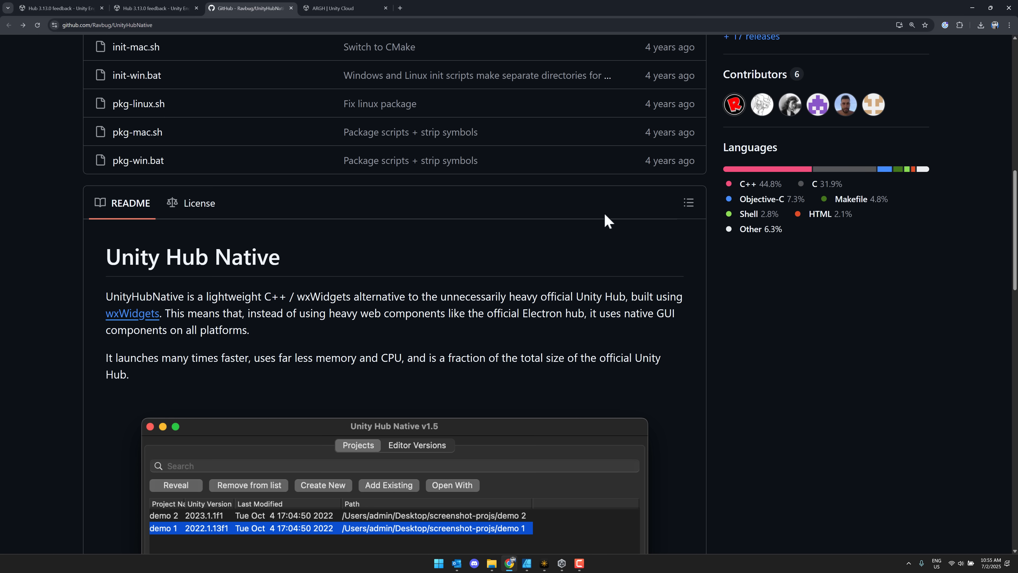
mouse_move(712, 285)
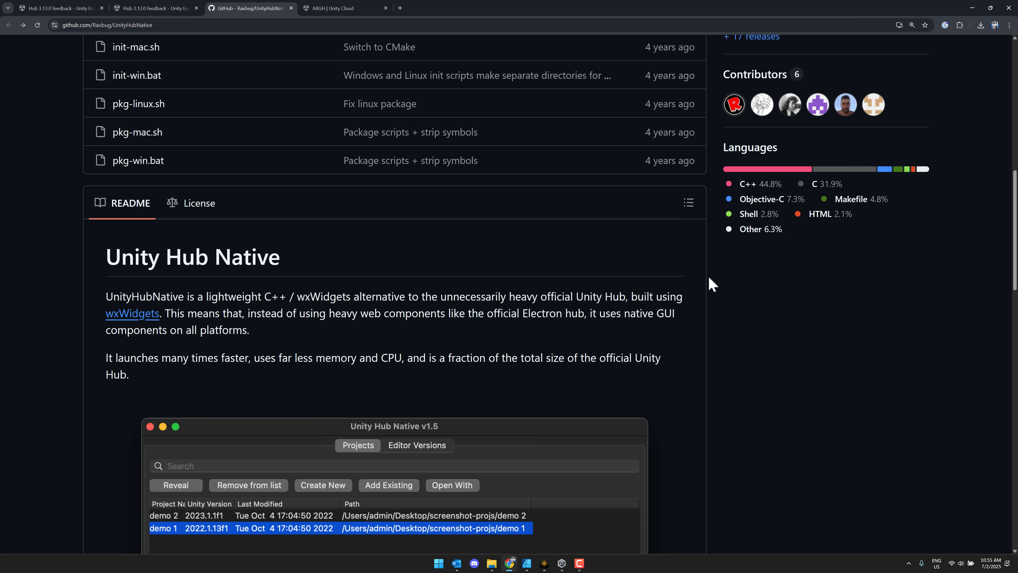